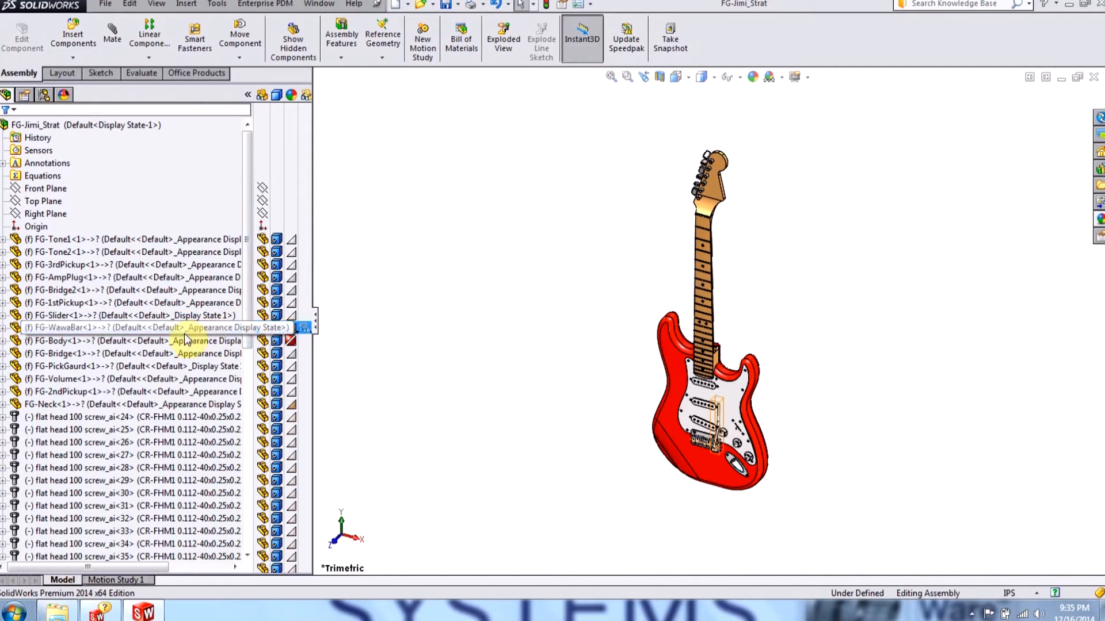
Rename the FG-Volume part file to FG-Volume1 and reopen the guitar assembly
left_click(58, 339)
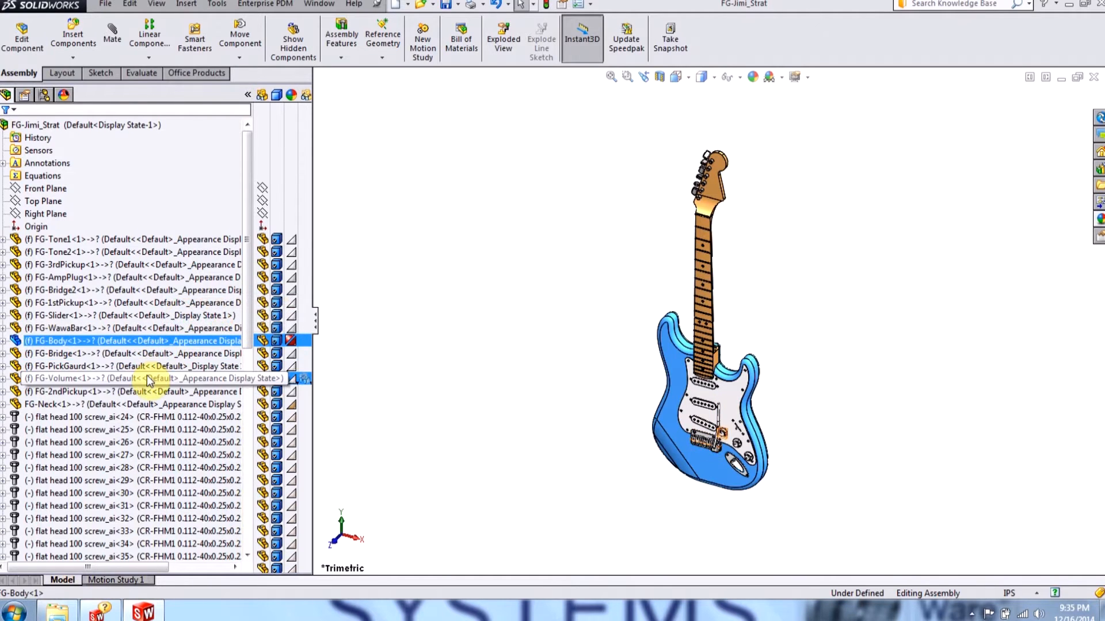
left_click(58, 403)
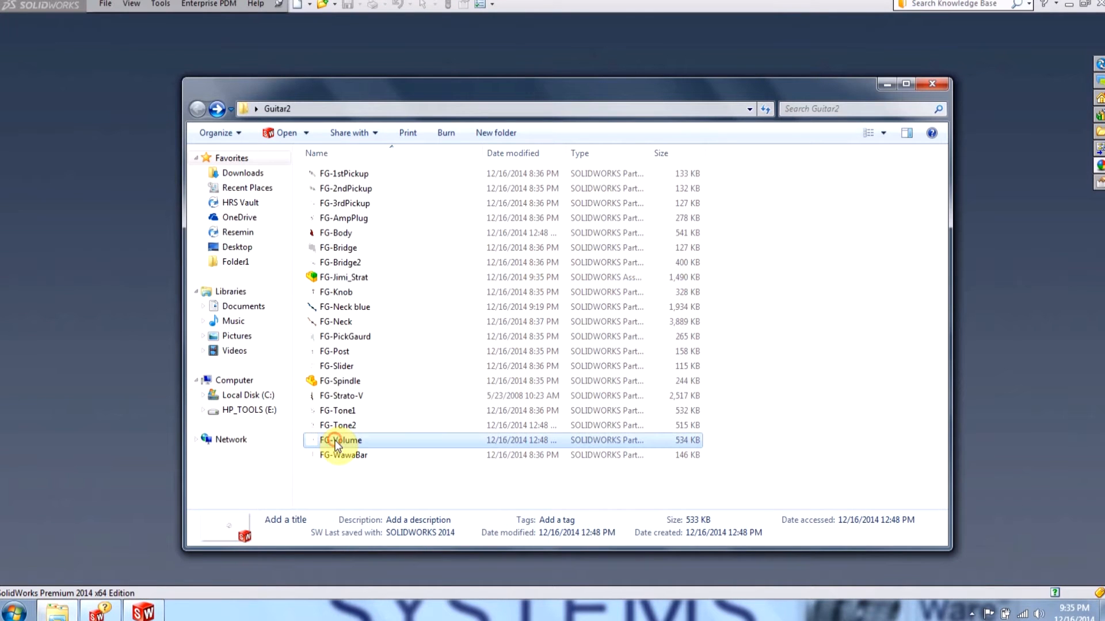
left_click(341, 440)
type("1")
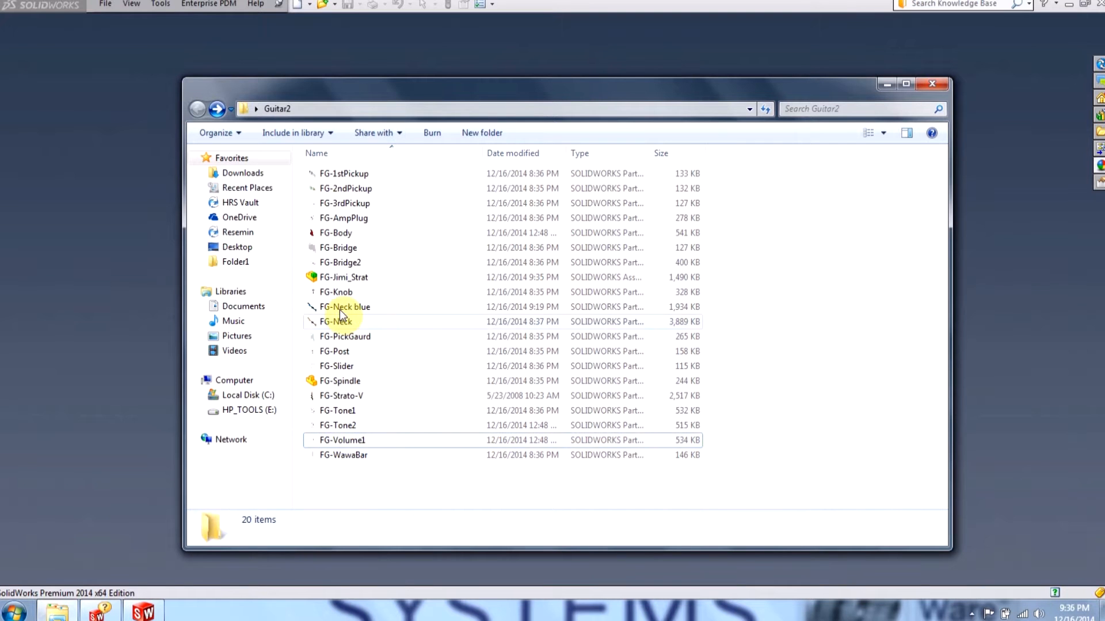
double_click(342, 277)
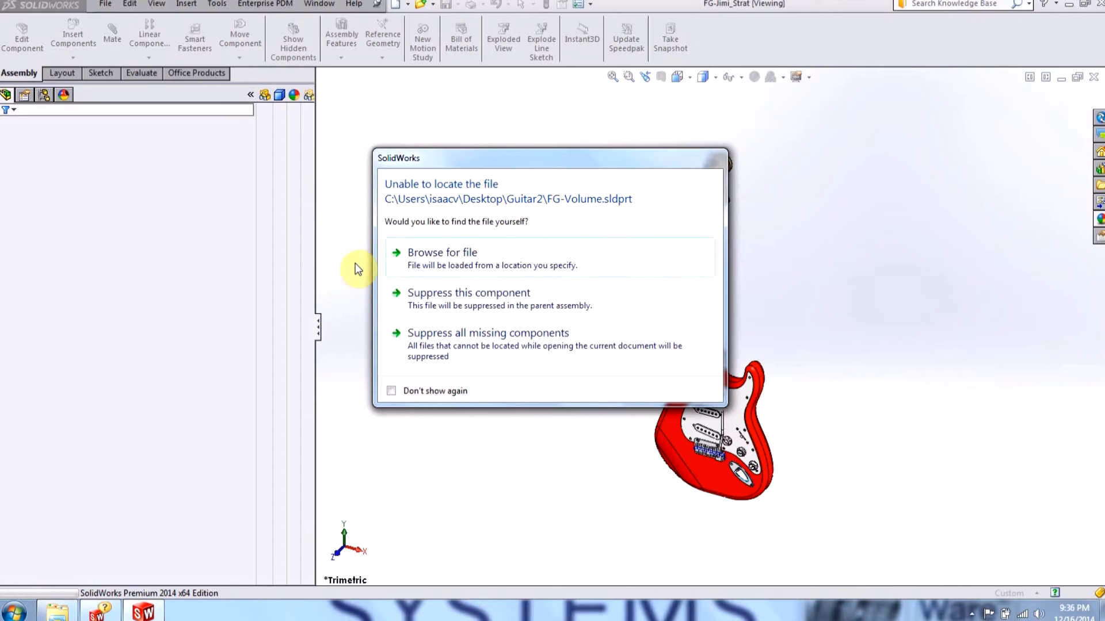
mouse_move(566, 214)
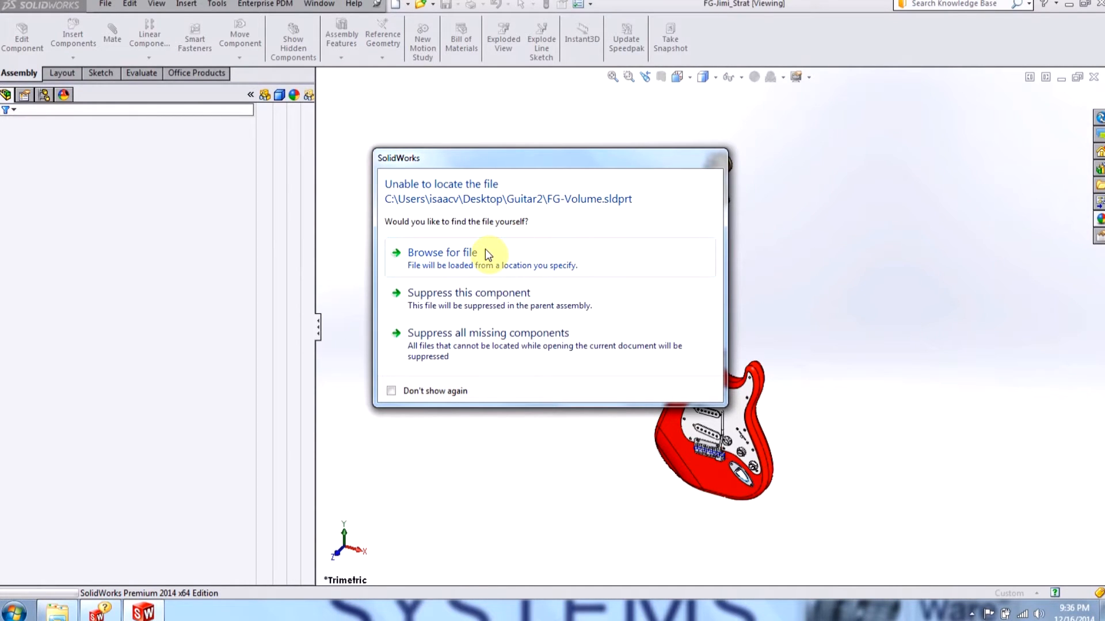
mouse_move(475, 297)
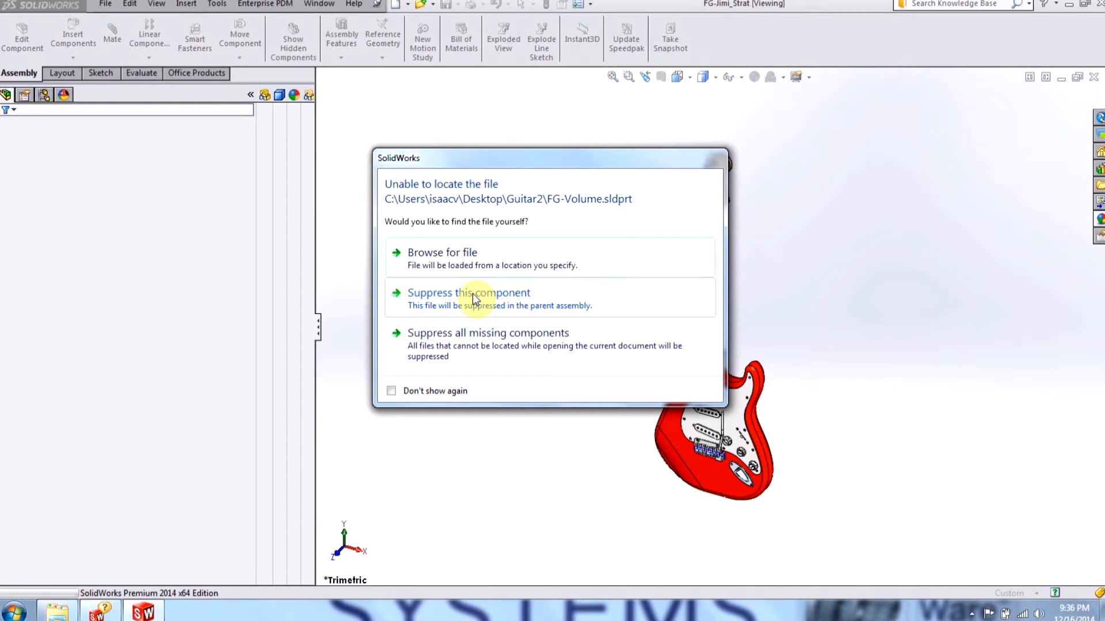
Suppress the missing FG-Volume component so the assembly opens, then highlight a guitar component
left_click(469, 293)
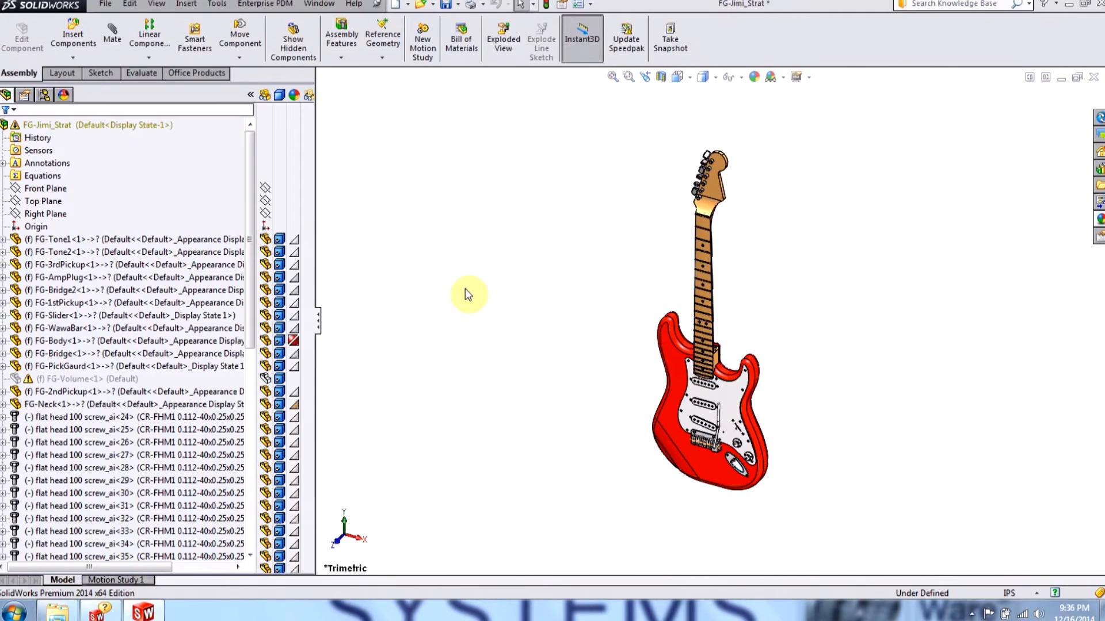
left_click(57, 328)
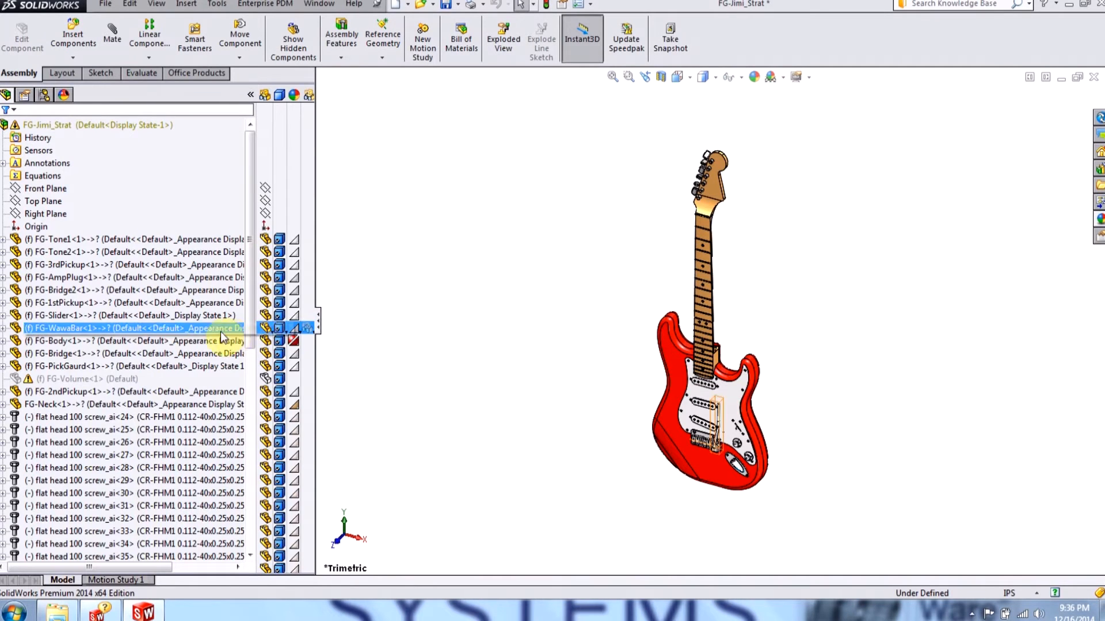
left_click(70, 341)
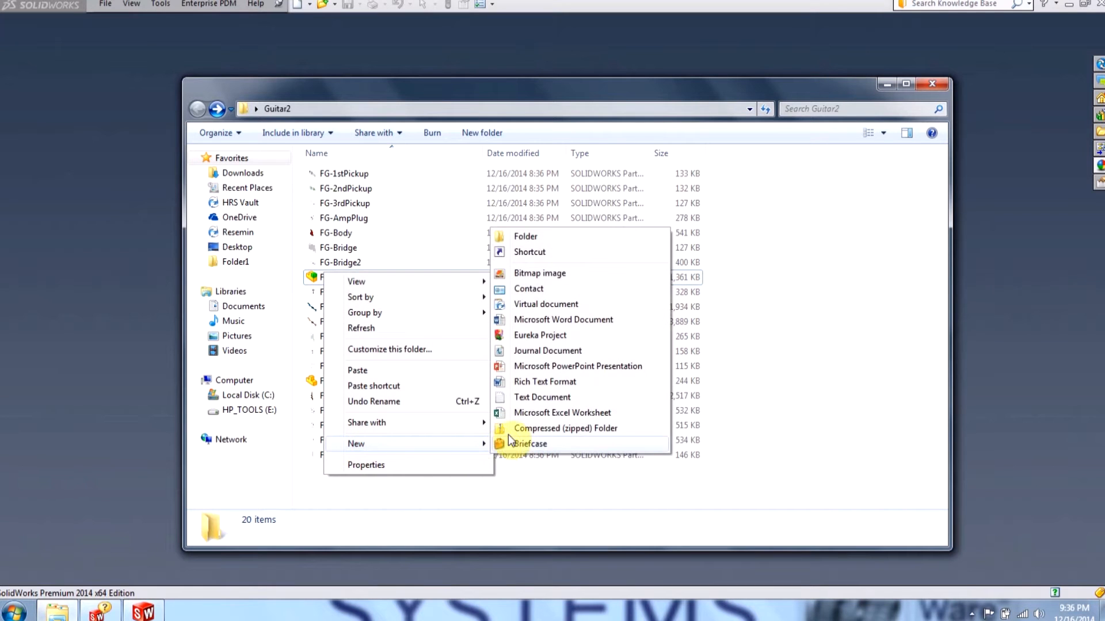
Create Folder1 in Guitar2 and move the FG-Body part file into it
left_click(525, 236)
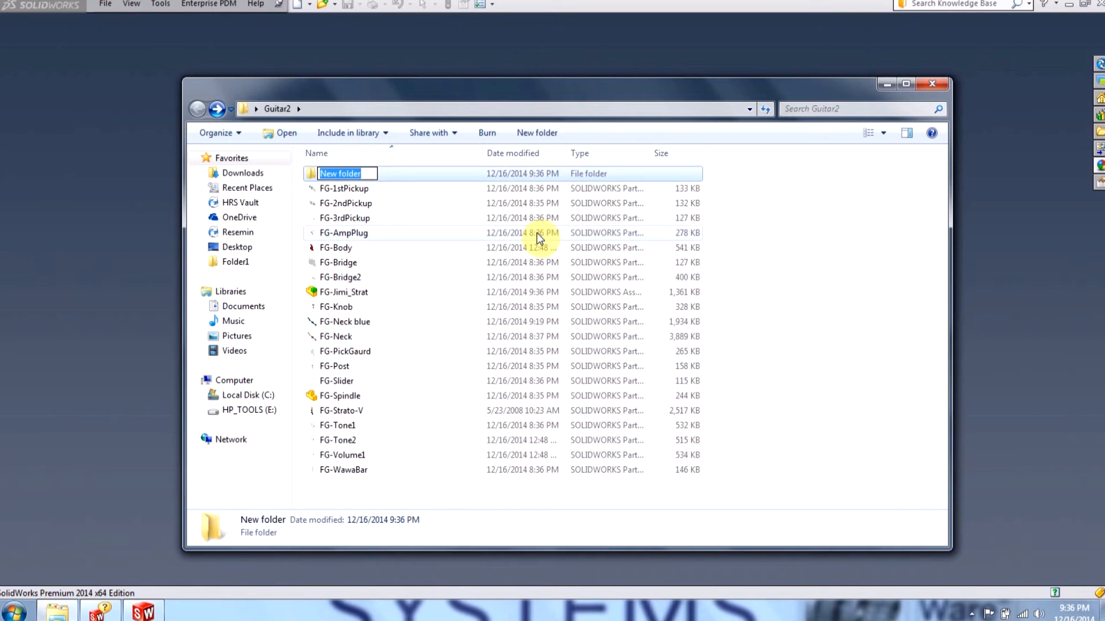
type("Fo")
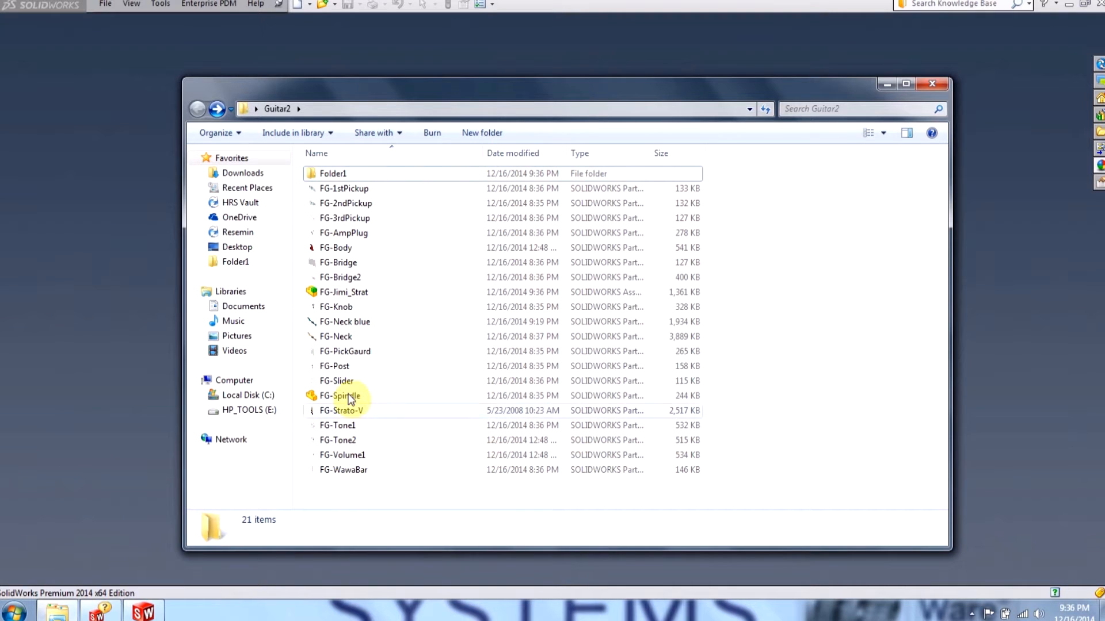
left_click(336, 248)
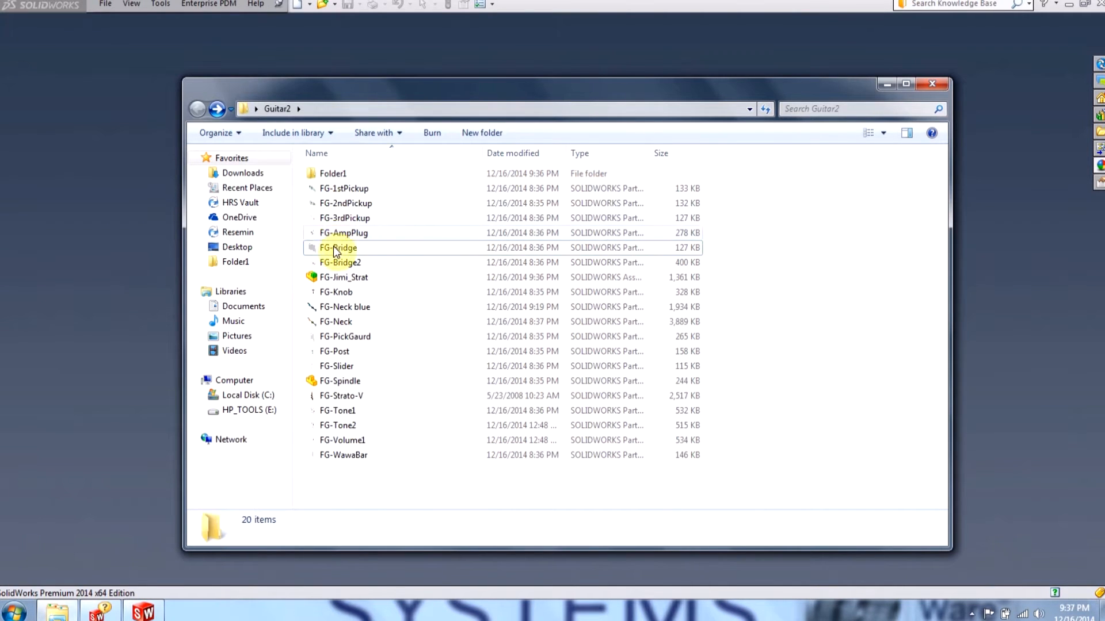
Reopen the FG-Jimi_Strat assembly from the Guitar2 folder
double_click(342, 278)
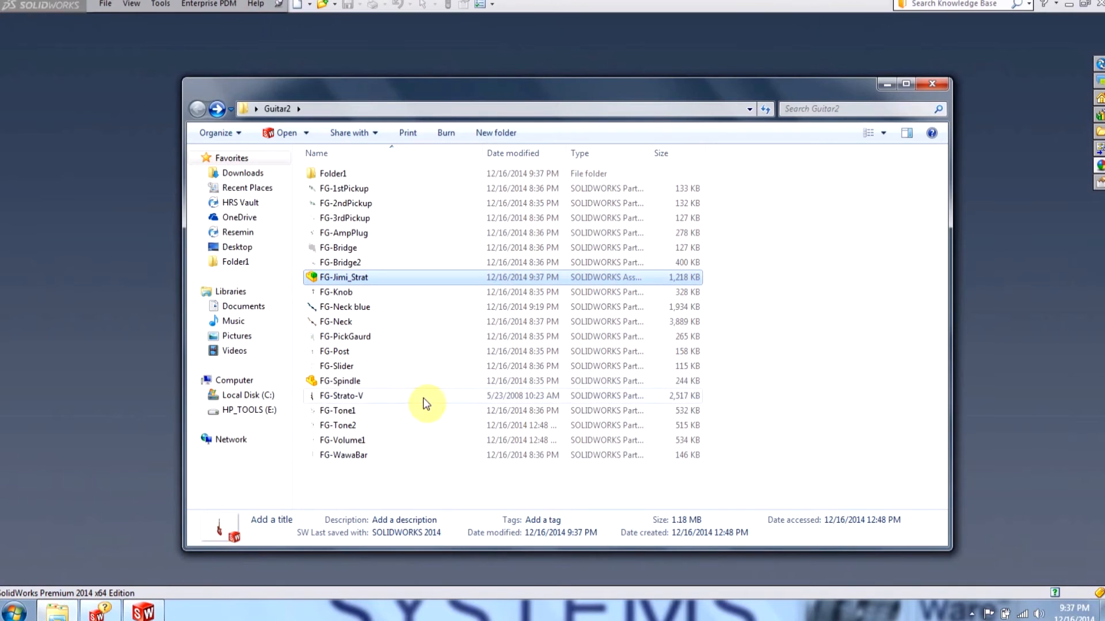
mouse_move(369, 405)
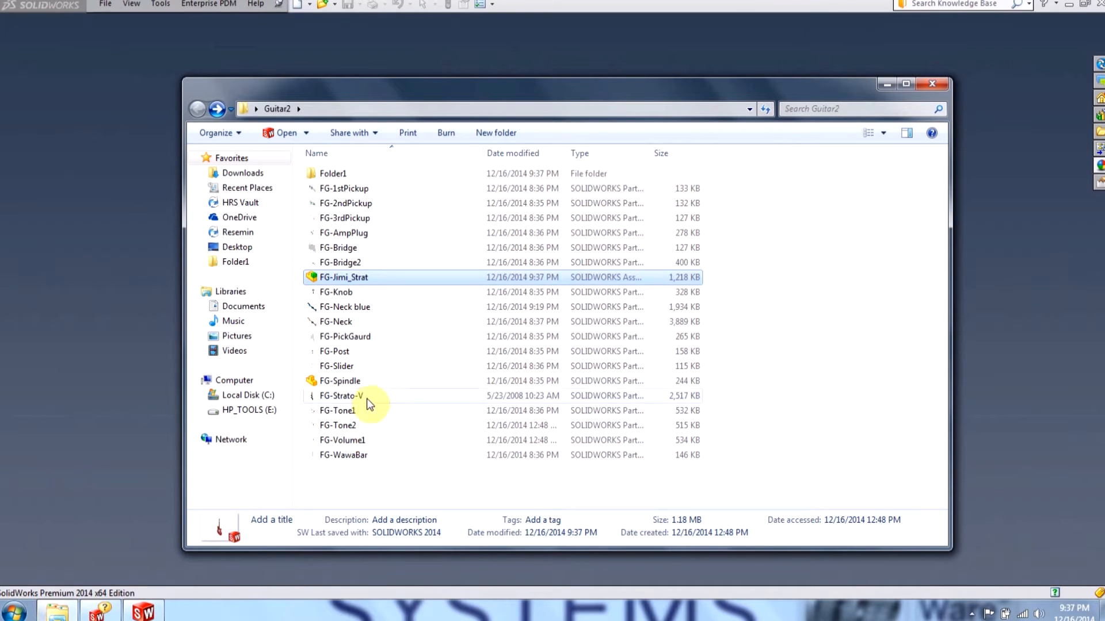
Create Folder2 in Guitar2, move FG-Neck into it, and open the FG-Neck part
right_click(368, 404)
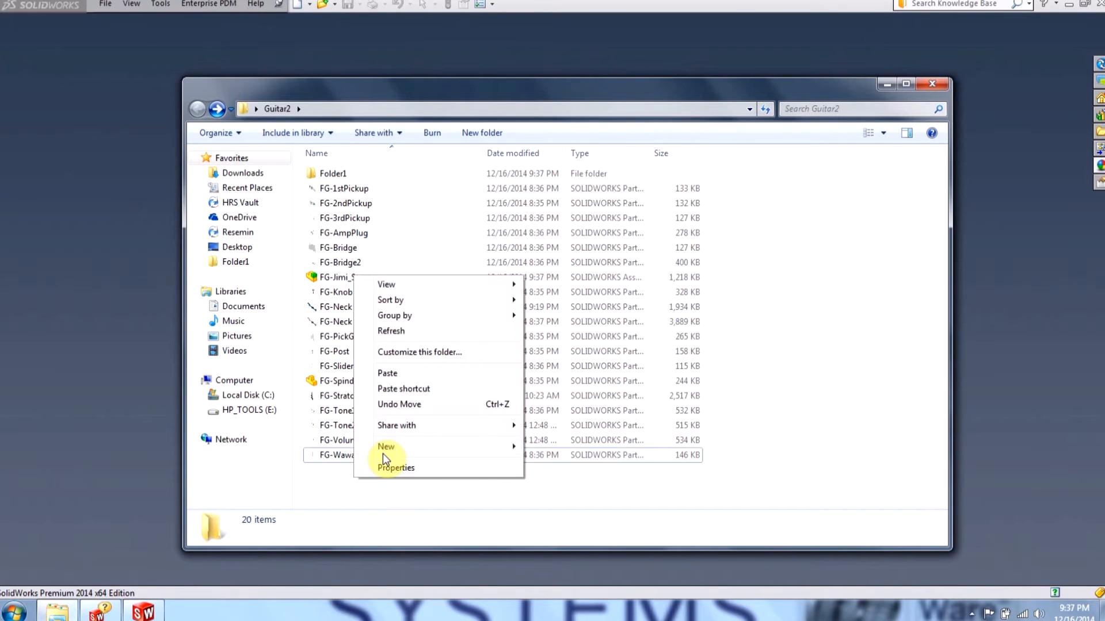
left_click(386, 447)
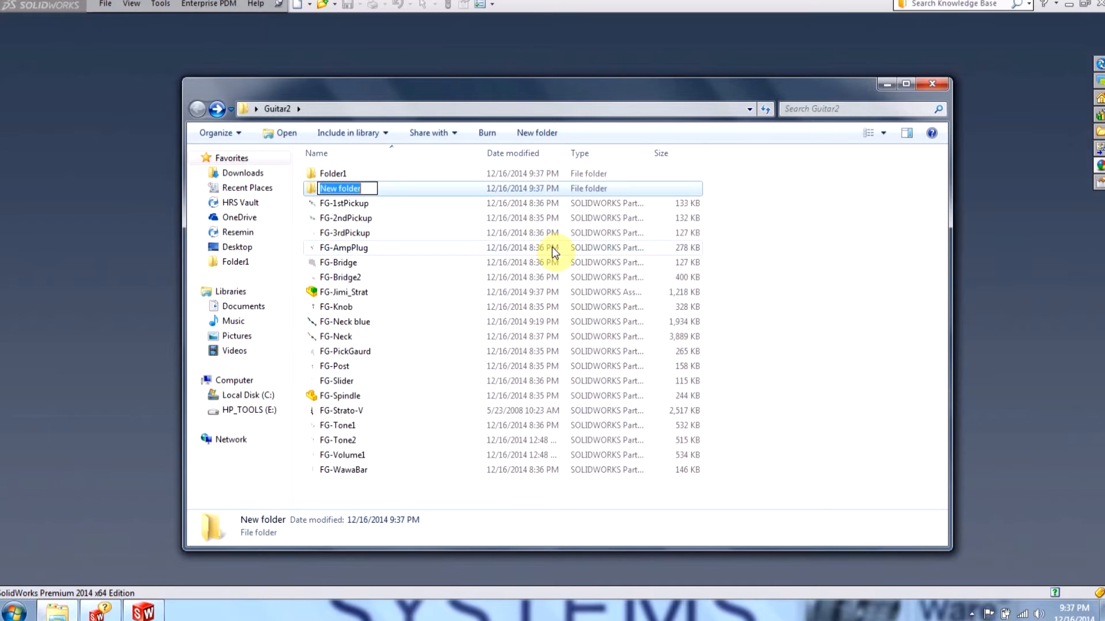
type("Fold")
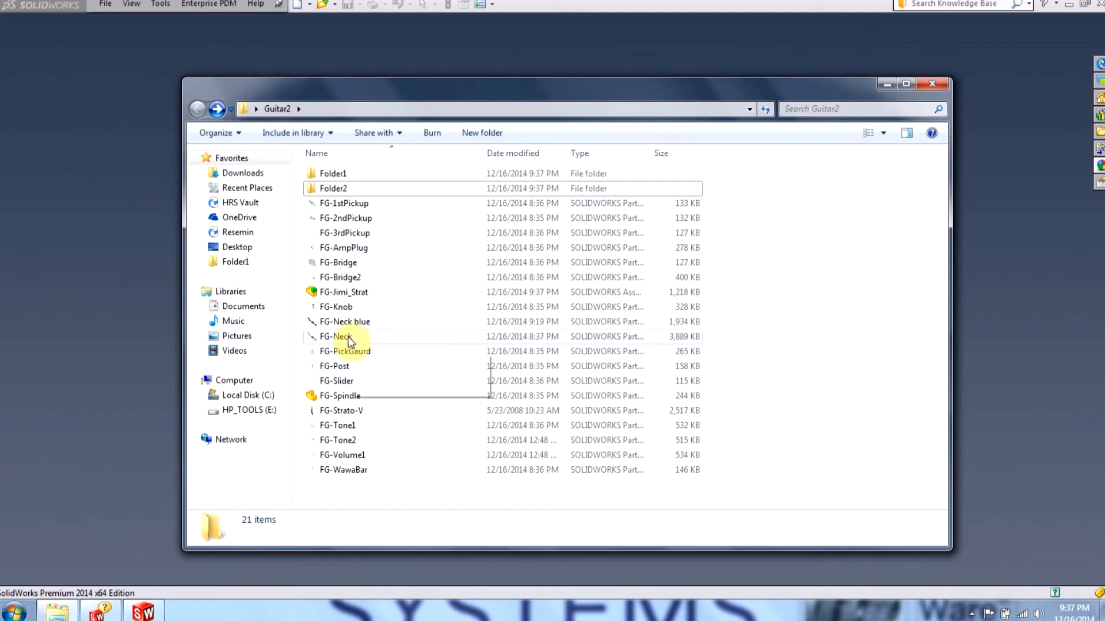
right_click(335, 336)
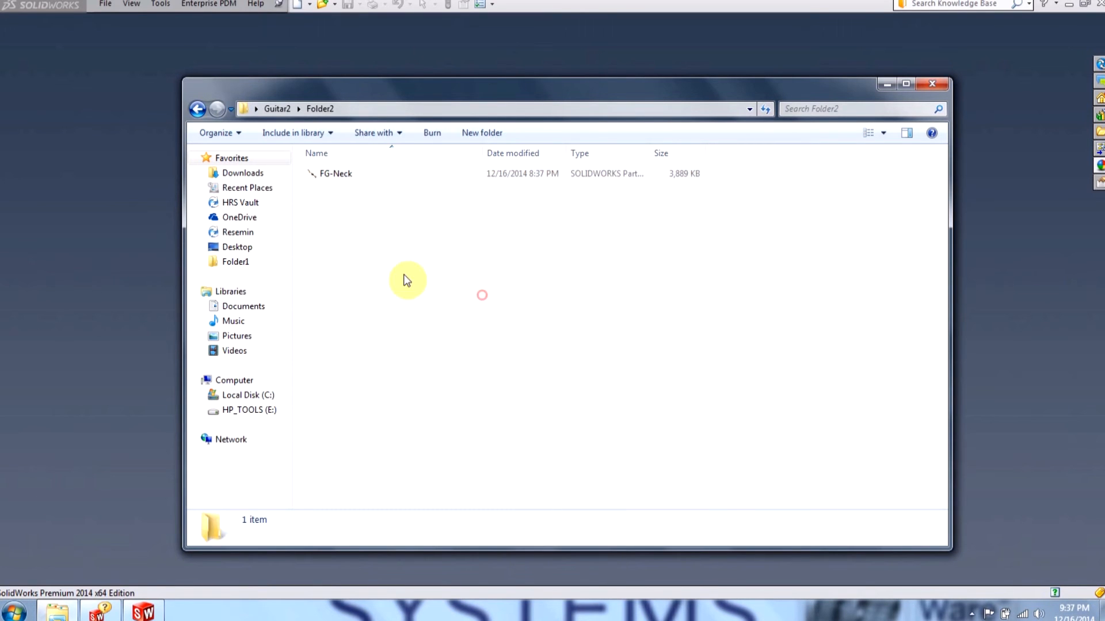
double_click(335, 172)
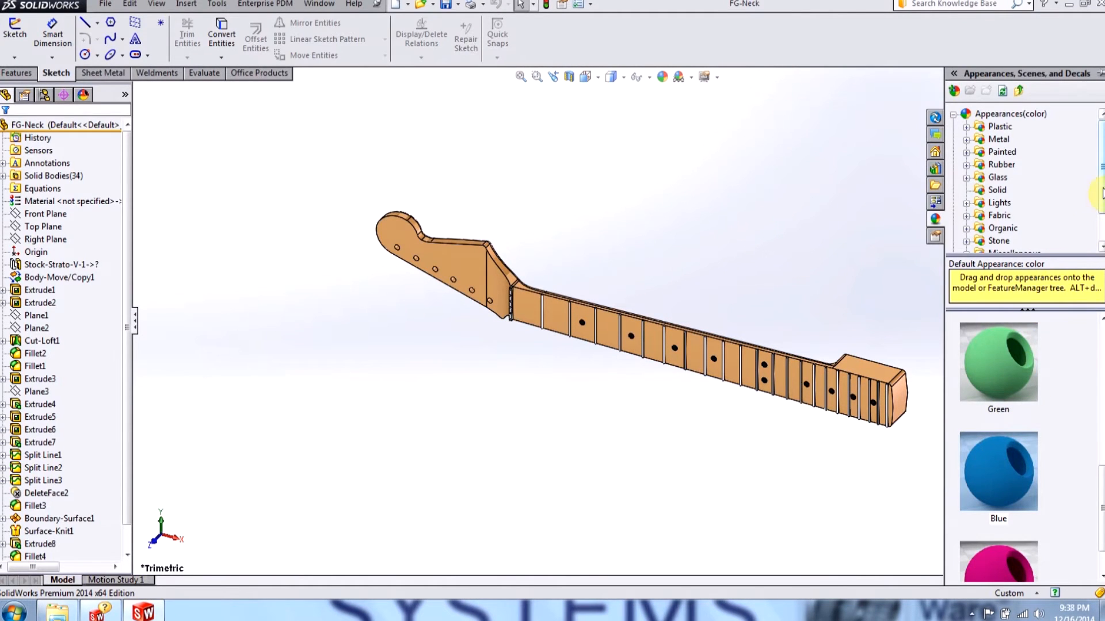
Apply a red appearance to the FG-Neck part and save it
left_click(998, 190)
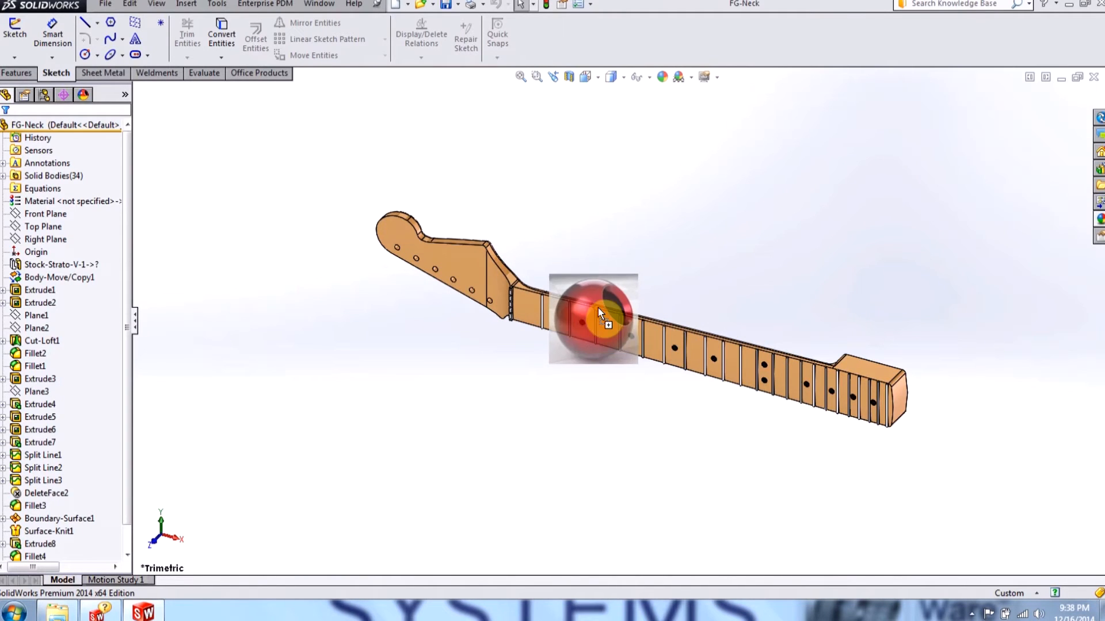
left_click(600, 317)
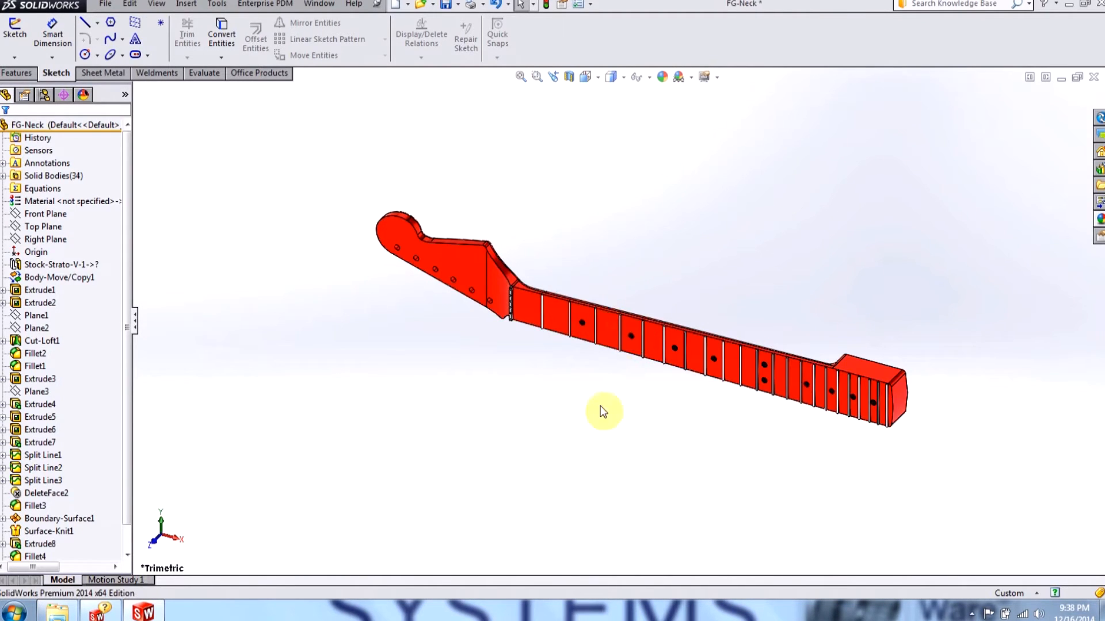
mouse_move(444, 4)
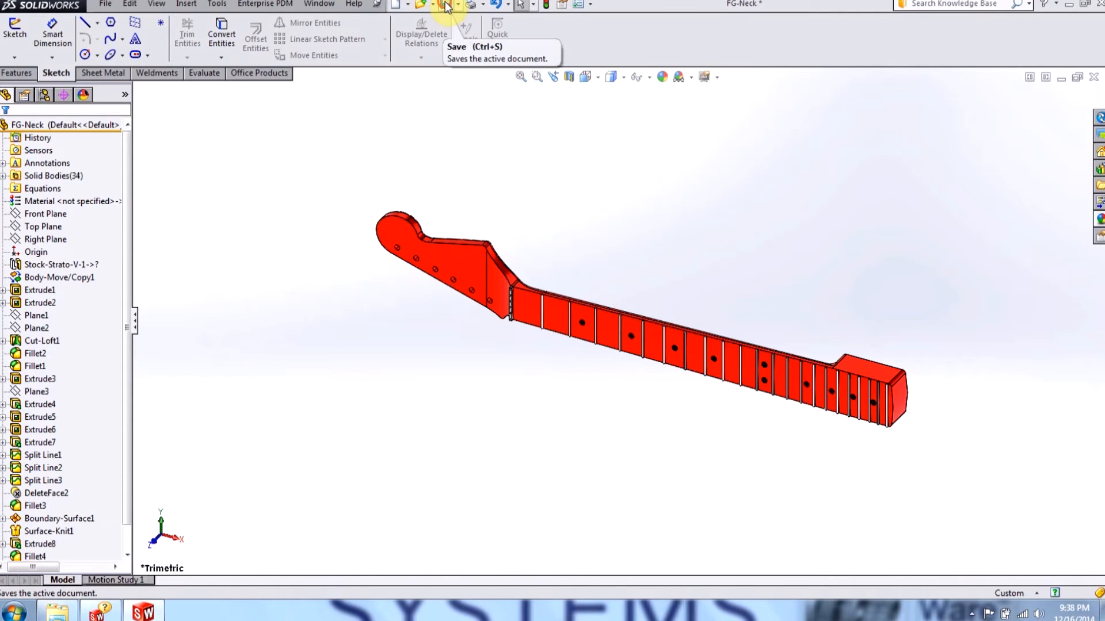
left_click(442, 5)
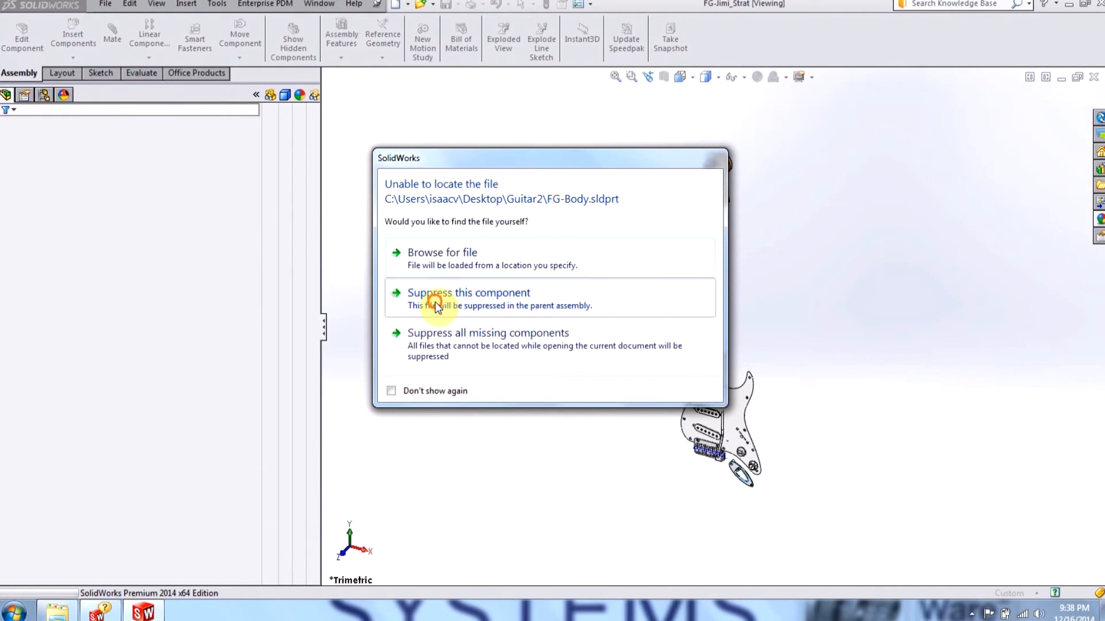
Suppress the missing FG-Body and FG-Volume parts so the assembly opens
left_click(437, 297)
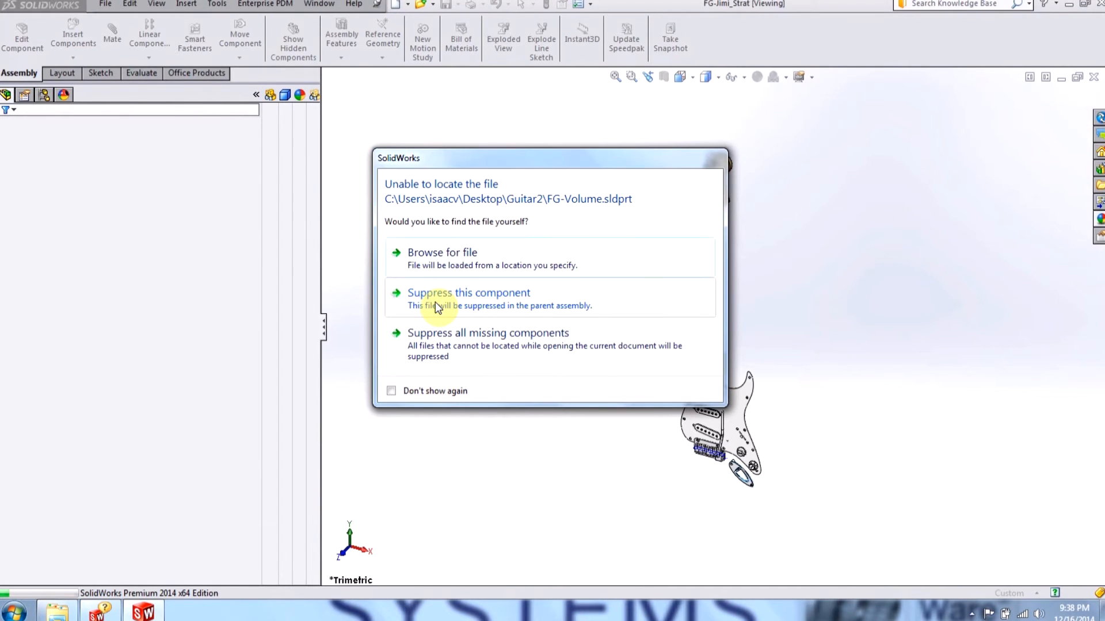
left_click(467, 293)
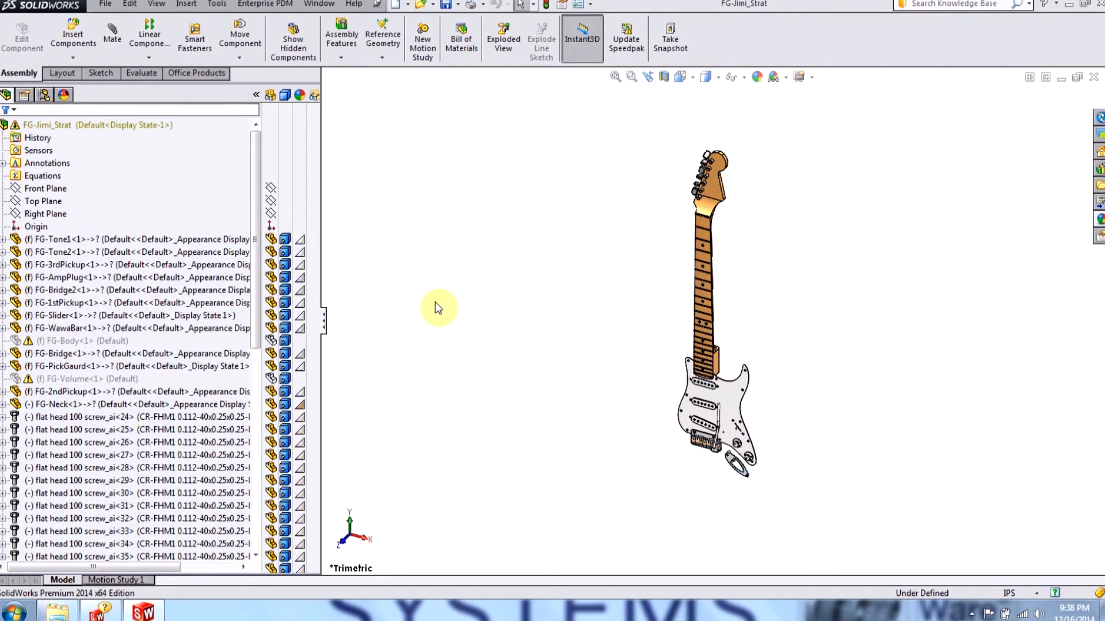
mouse_move(449, 21)
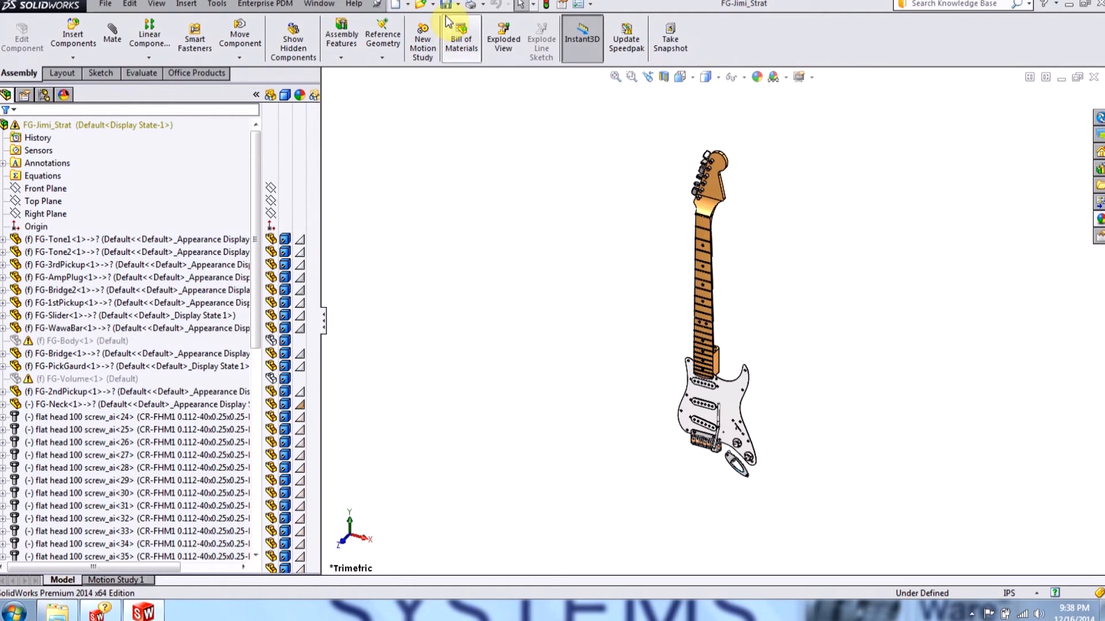
mouse_move(456, 288)
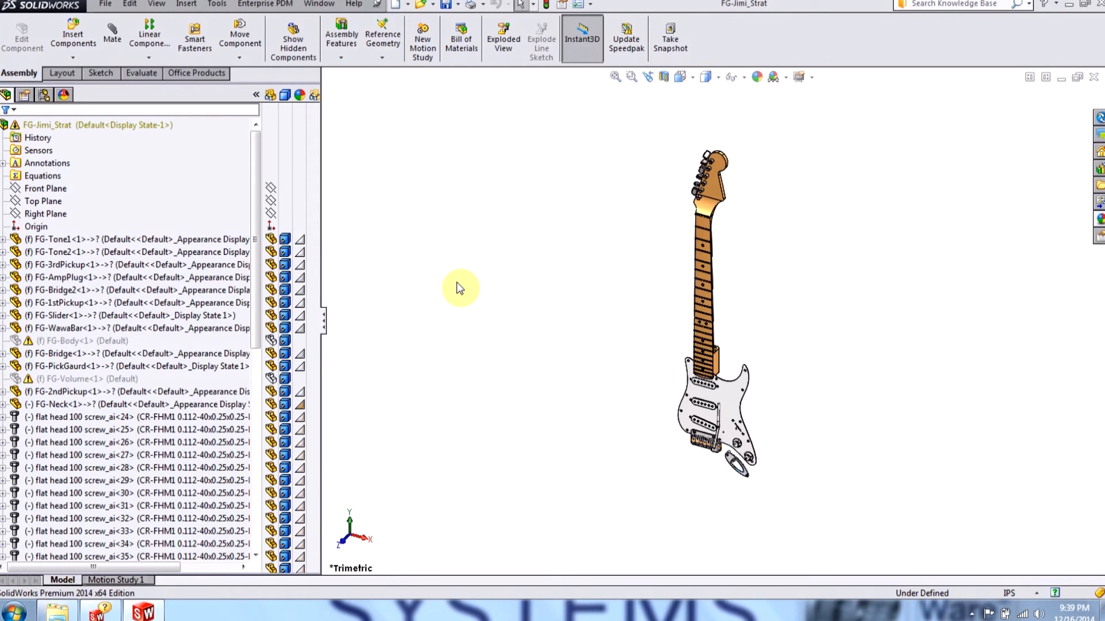
left_click(63, 339)
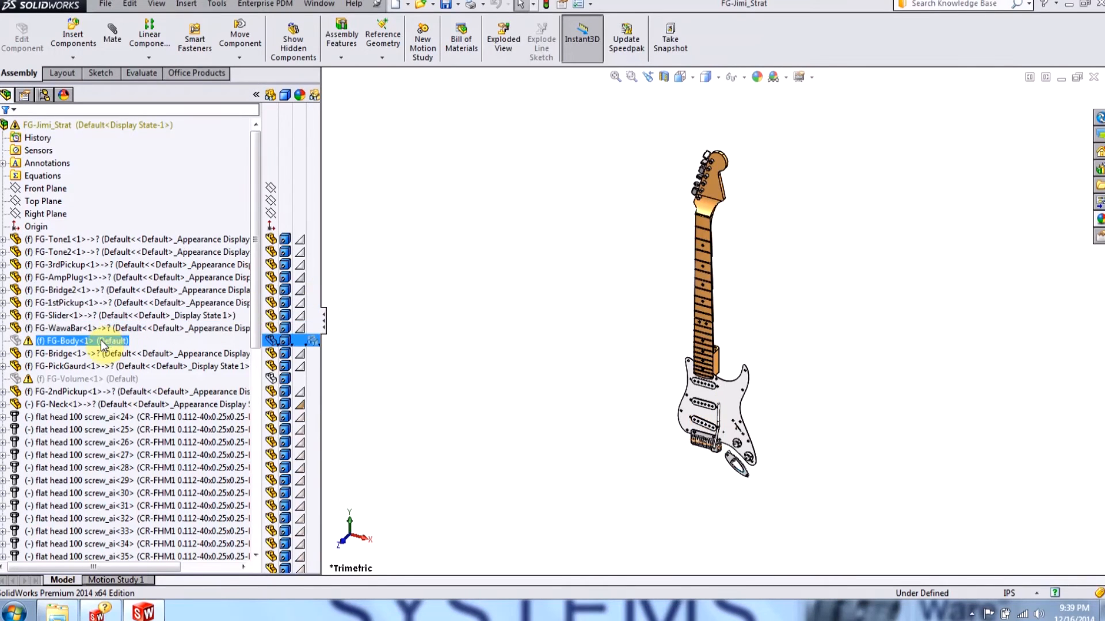
Browse for the suppressed FG-Body part and load it from Folder1
right_click(69, 340)
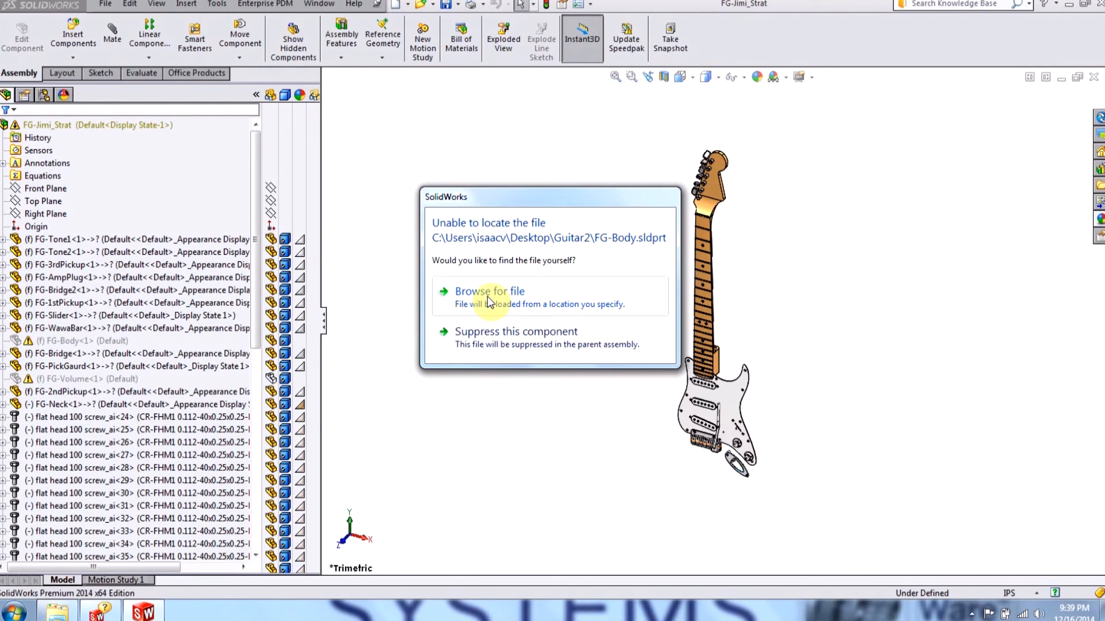
left_click(490, 291)
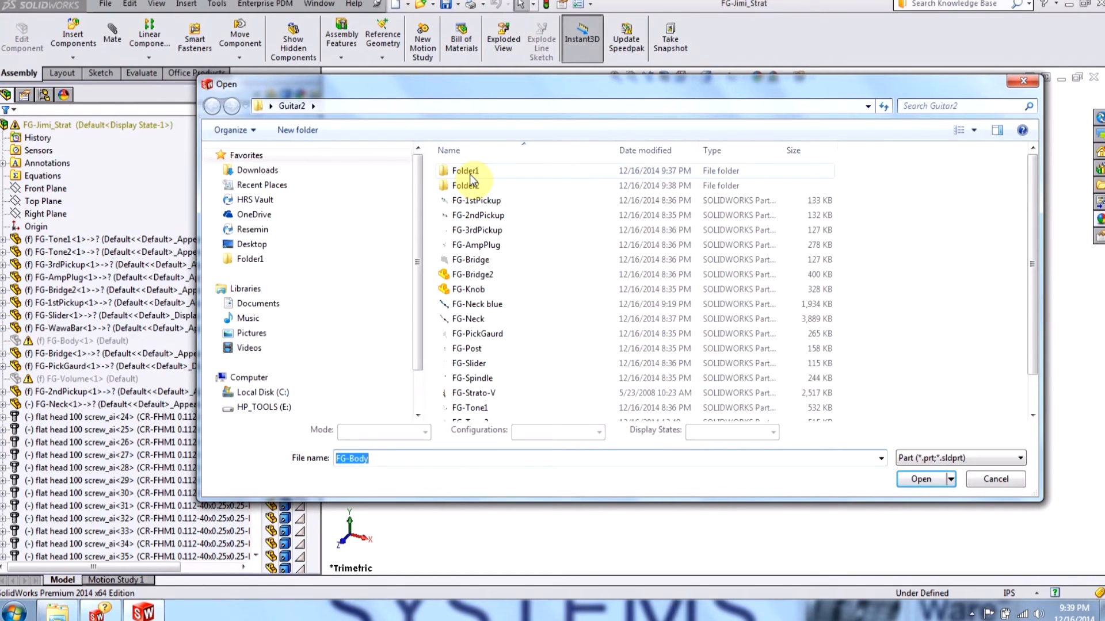
double_click(465, 170)
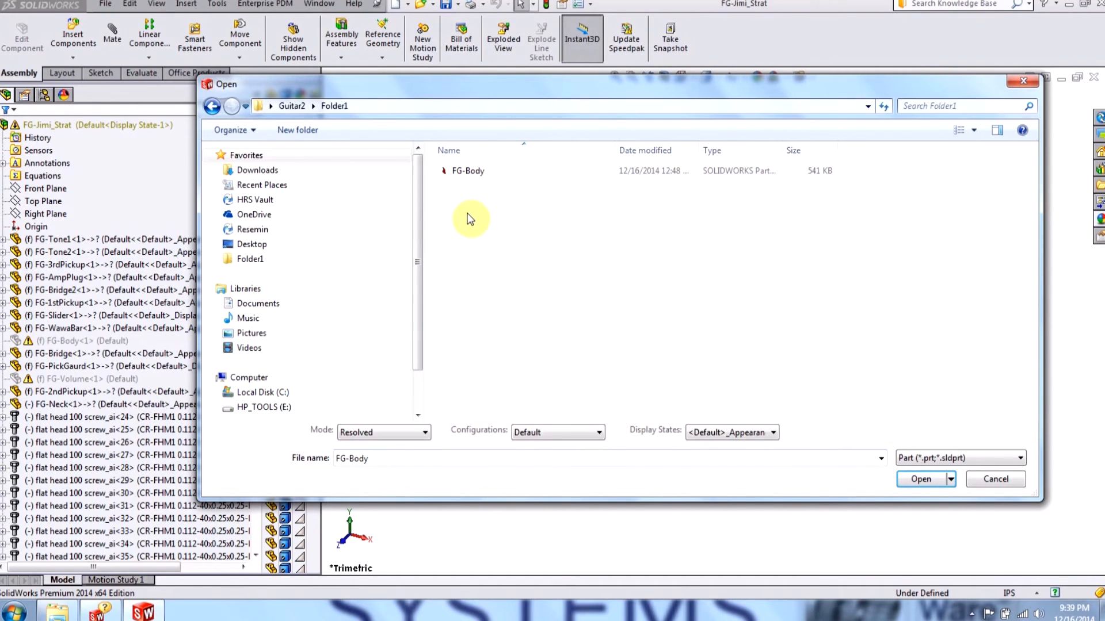
mouse_move(297, 130)
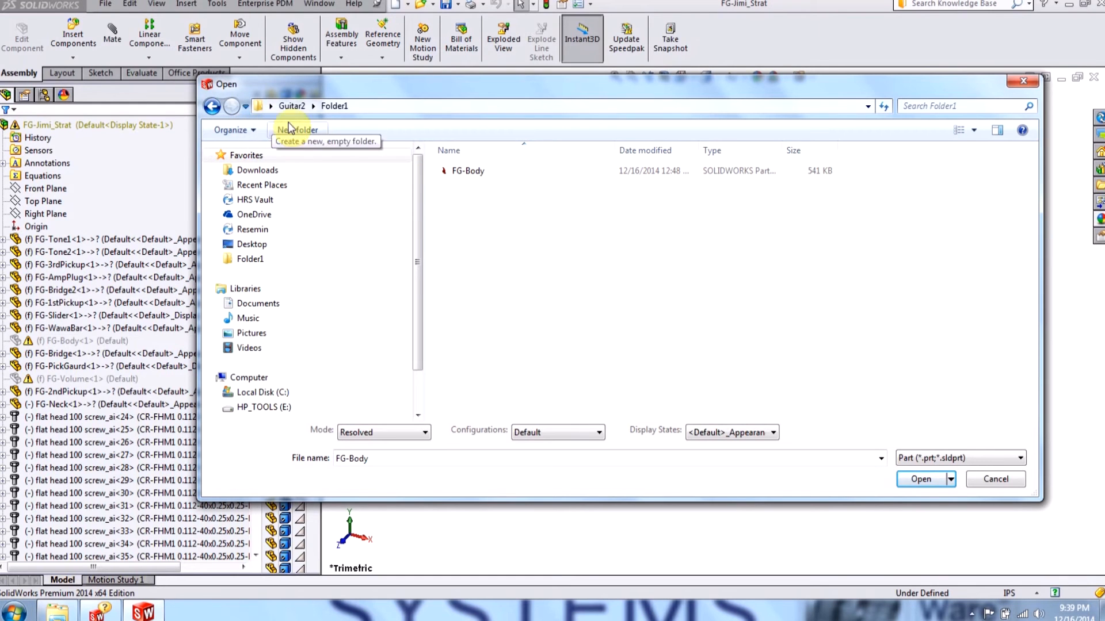
left_click(920, 479)
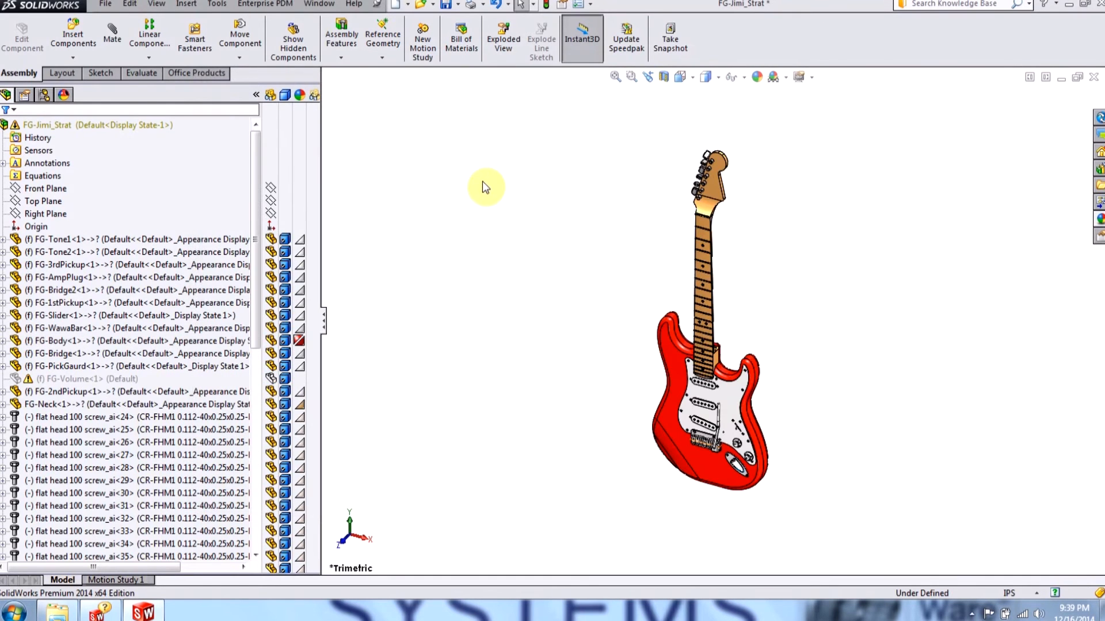
mouse_move(582, 365)
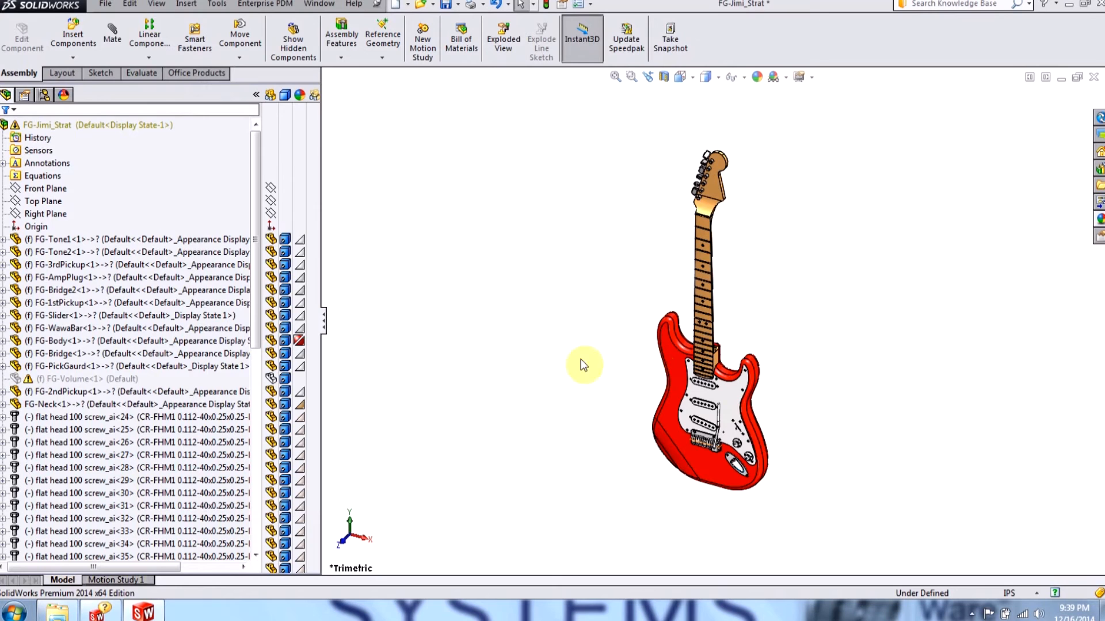
Choose to browse manually for the missing FG-Volume part file
right_click(69, 378)
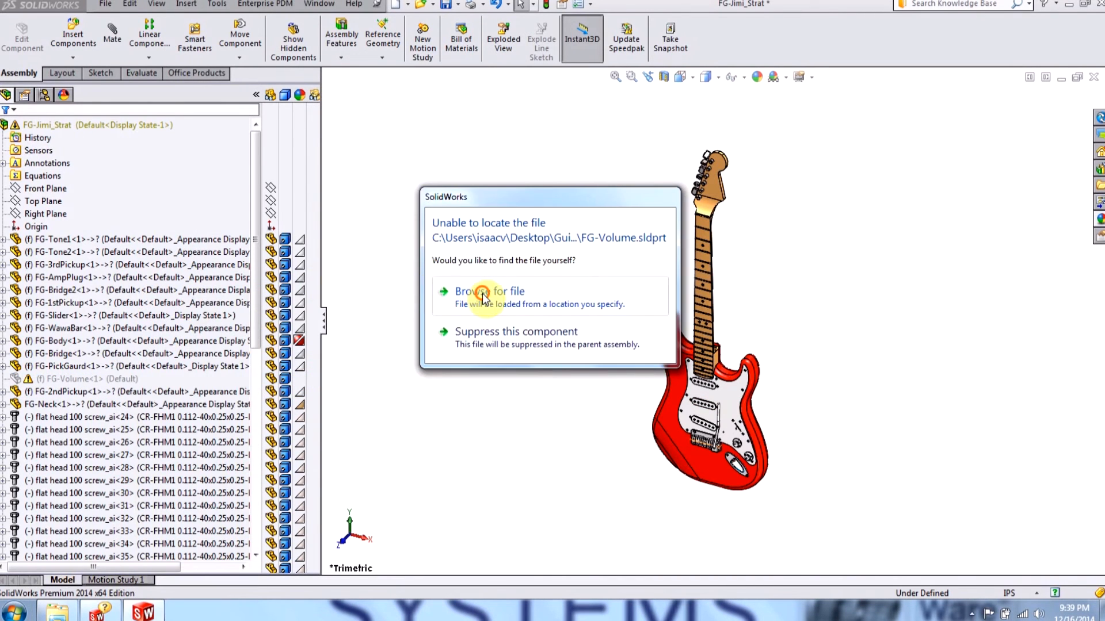
left_click(483, 292)
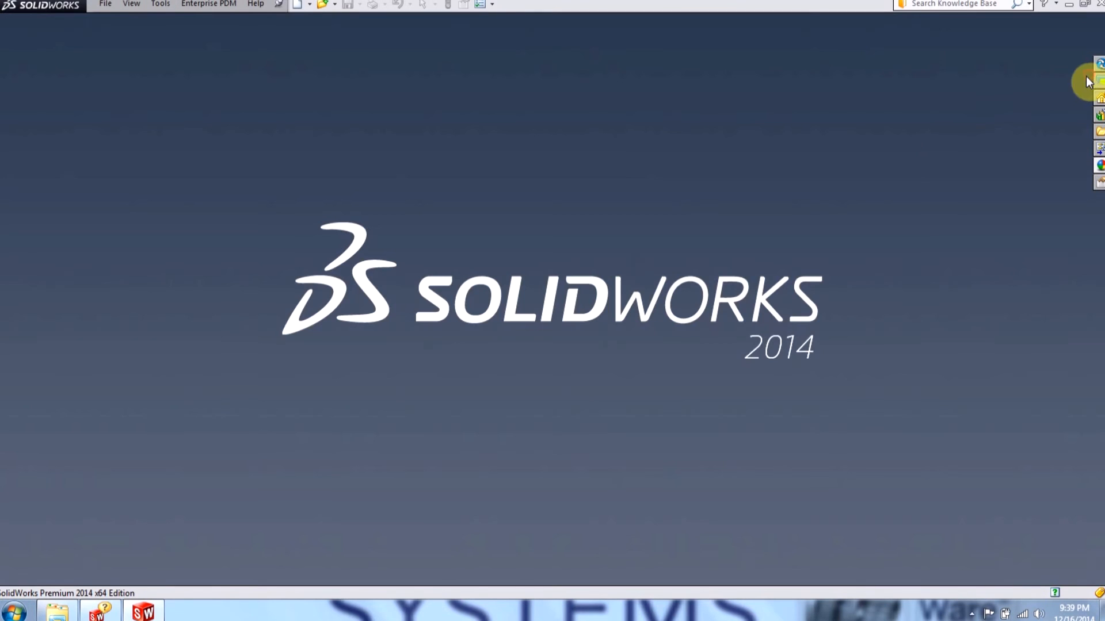
mouse_move(480, 281)
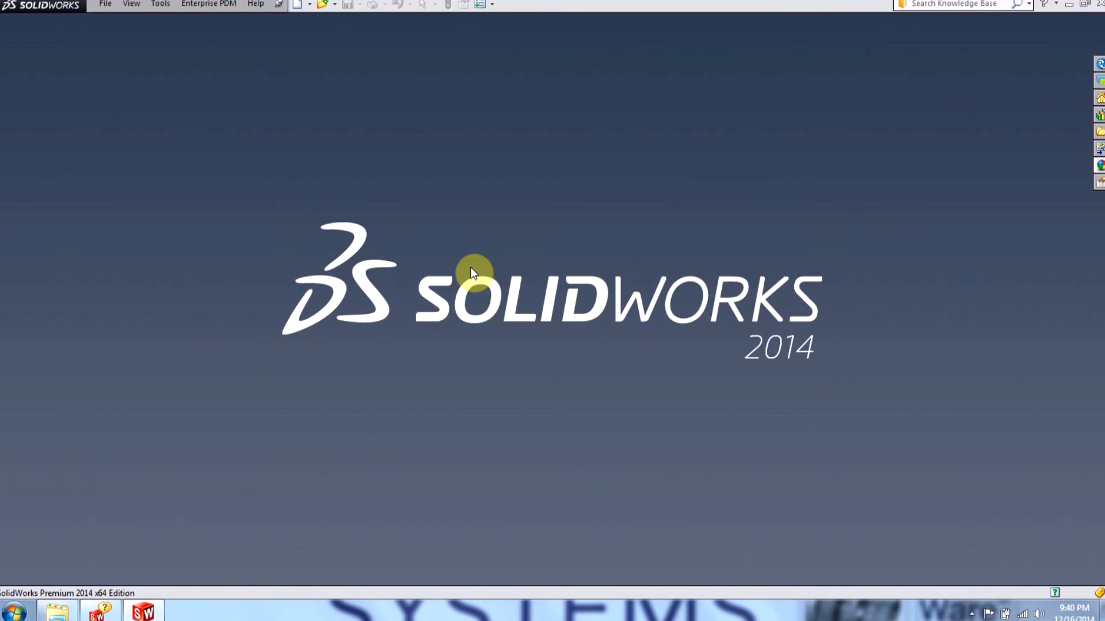
Select FG-Jimi_Strat in the Open dialog and show its referenced file locations
left_click(104, 5)
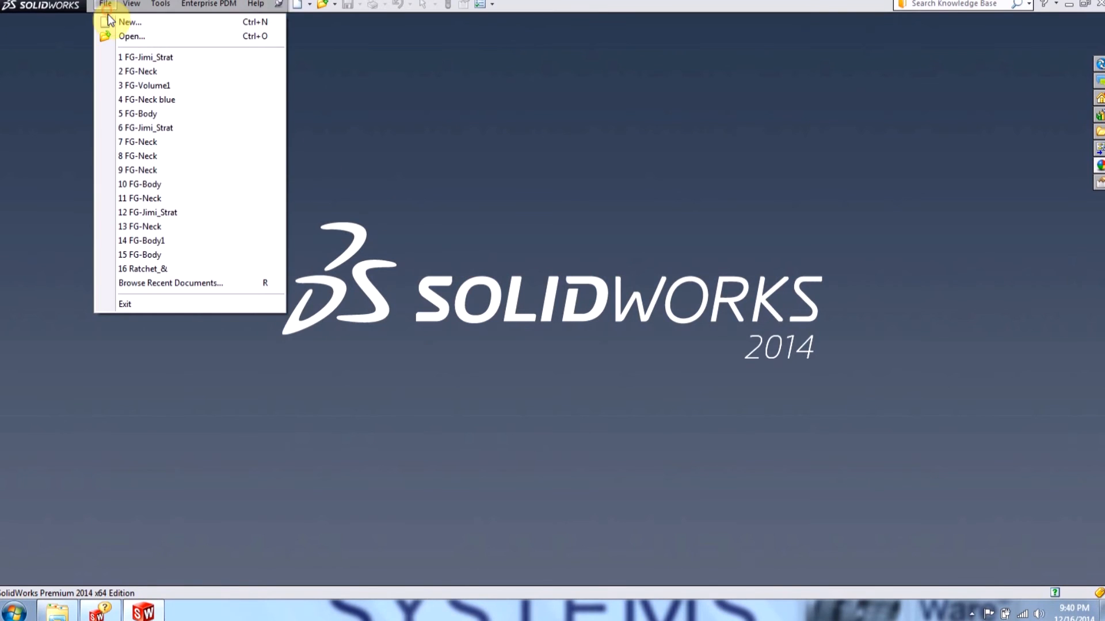
left_click(132, 36)
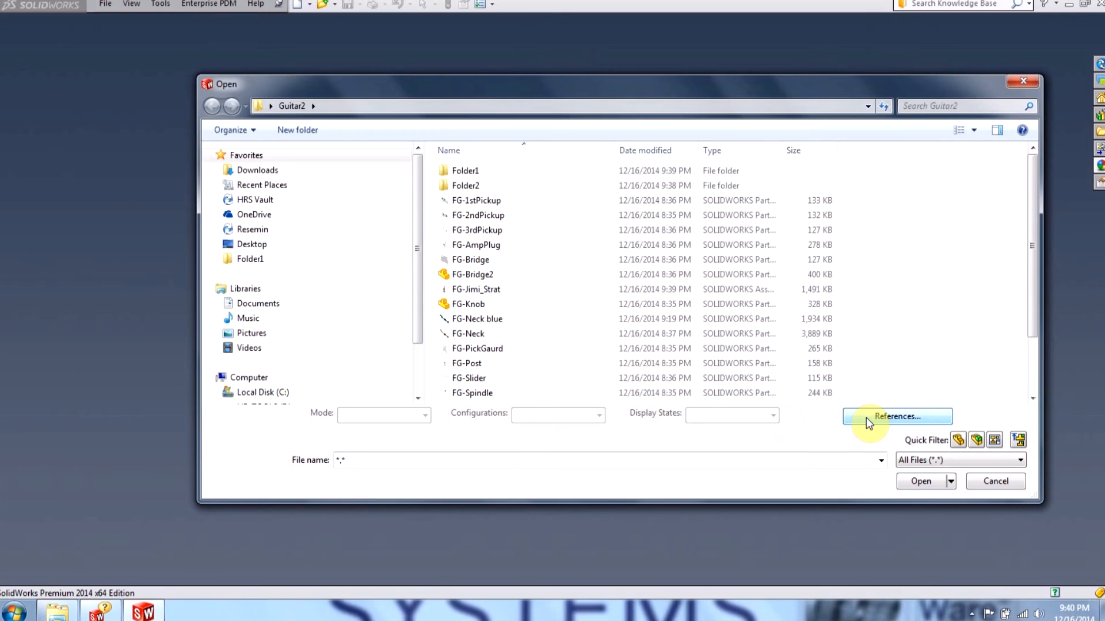
mouse_move(527, 269)
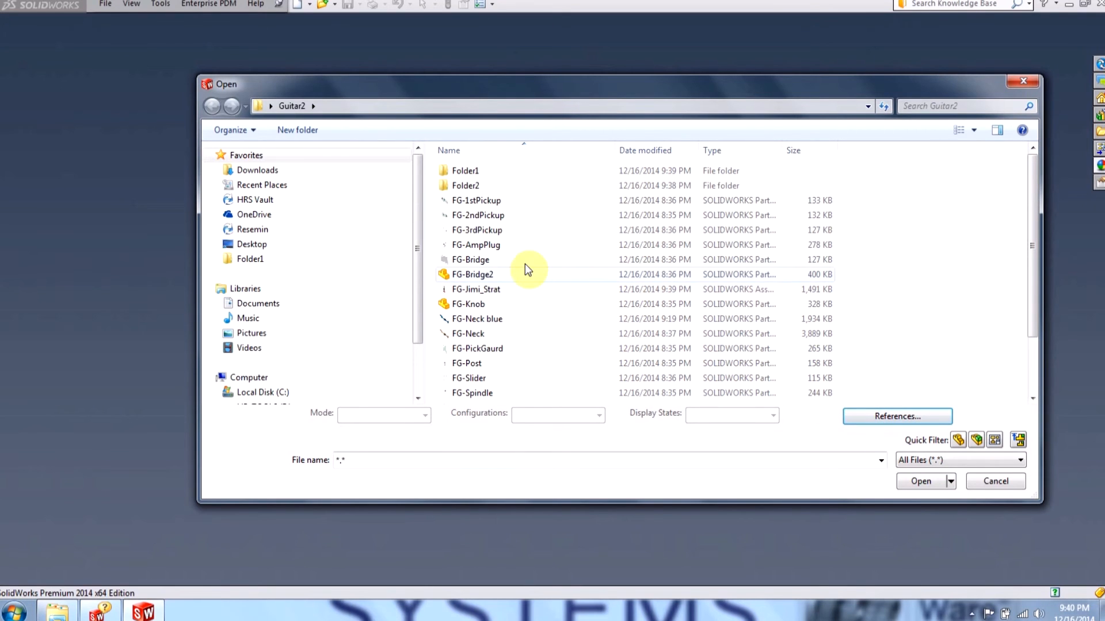
left_click(476, 290)
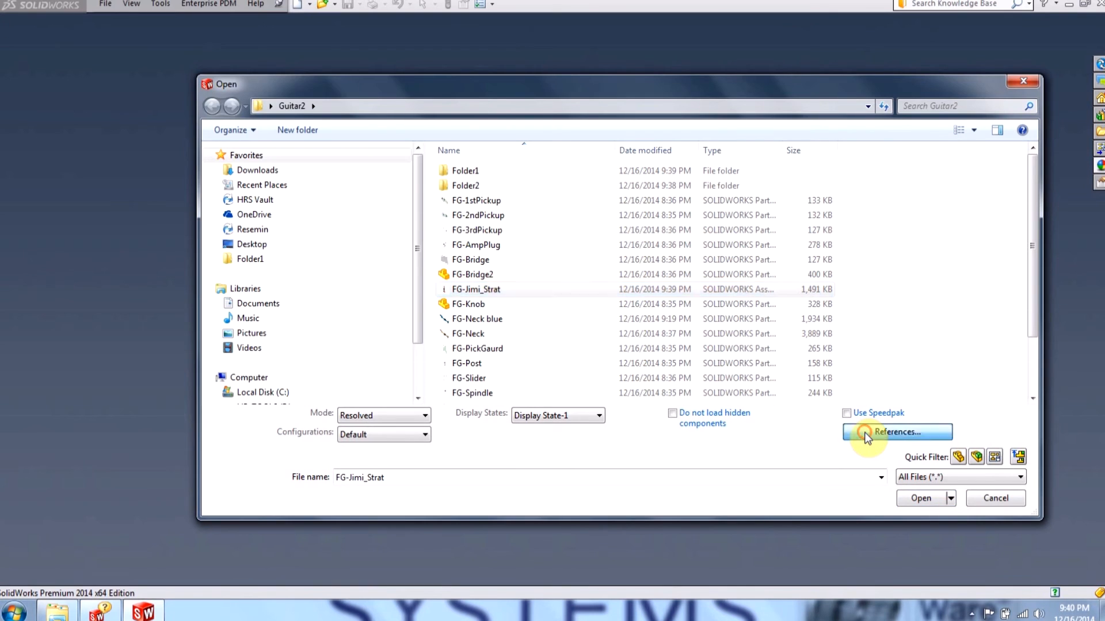
left_click(866, 437)
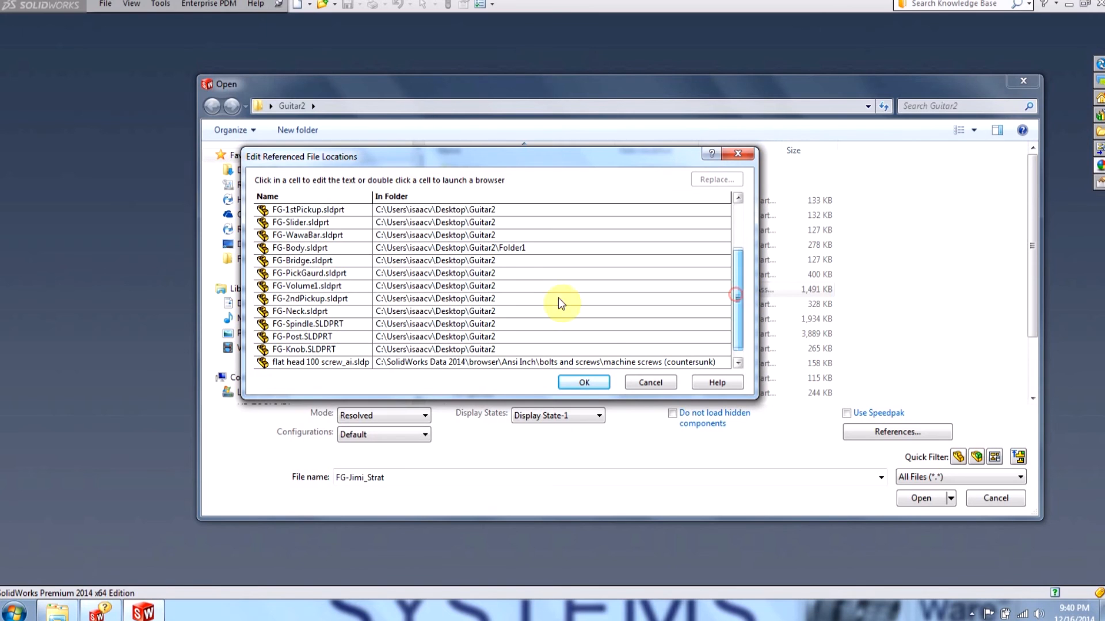
Repoint the FG-Neck reference to the part inside Guitar2's Folder2 and confirm
left_click(299, 311)
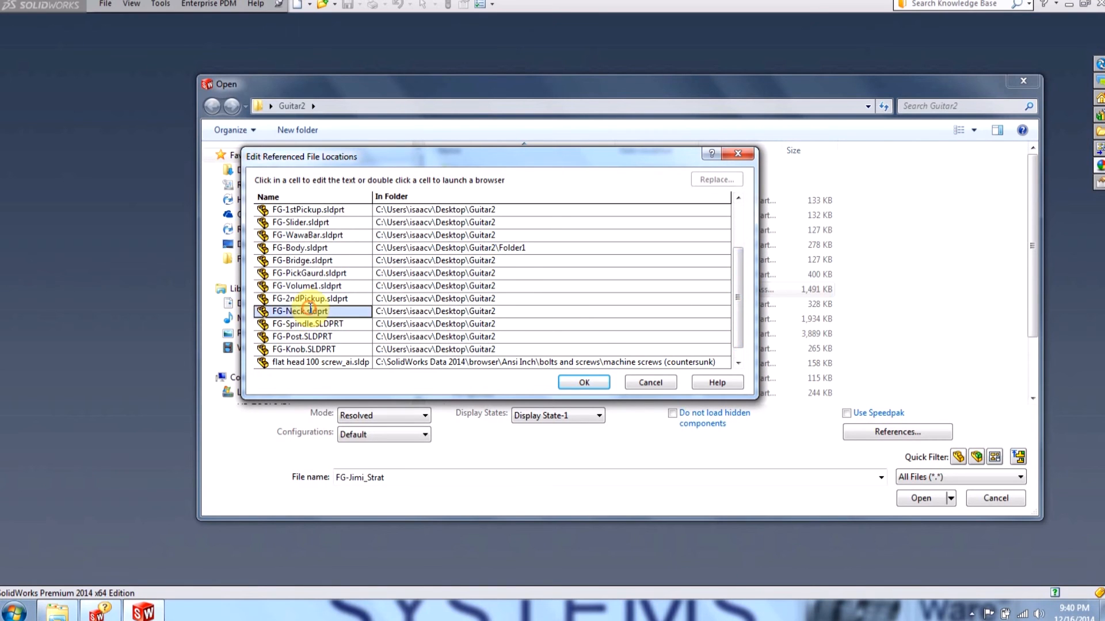
double_click(306, 311)
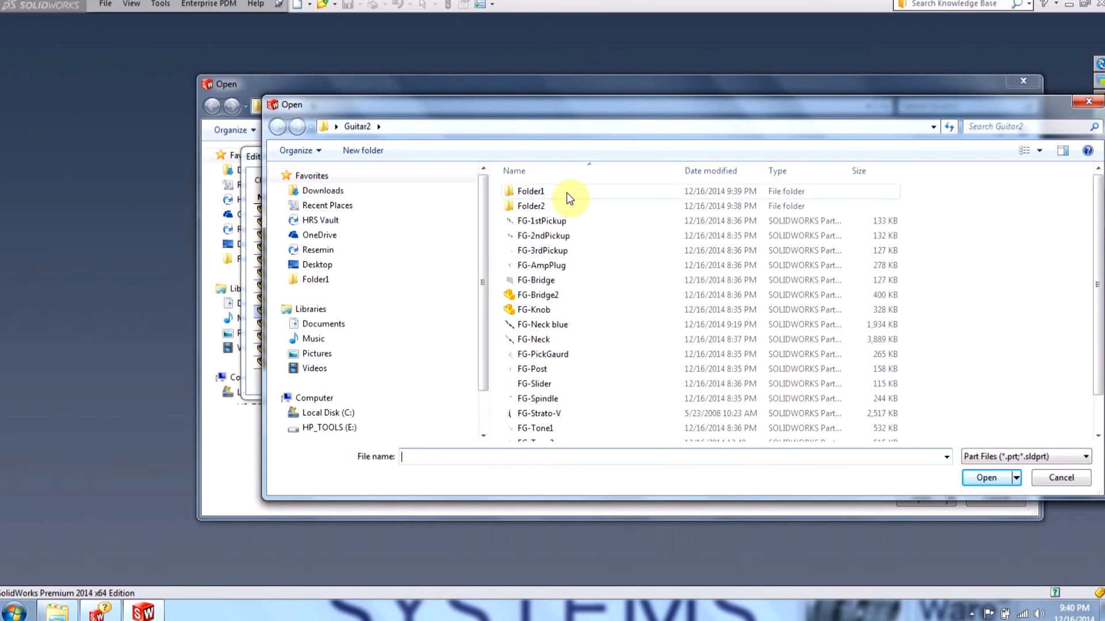
double_click(531, 206)
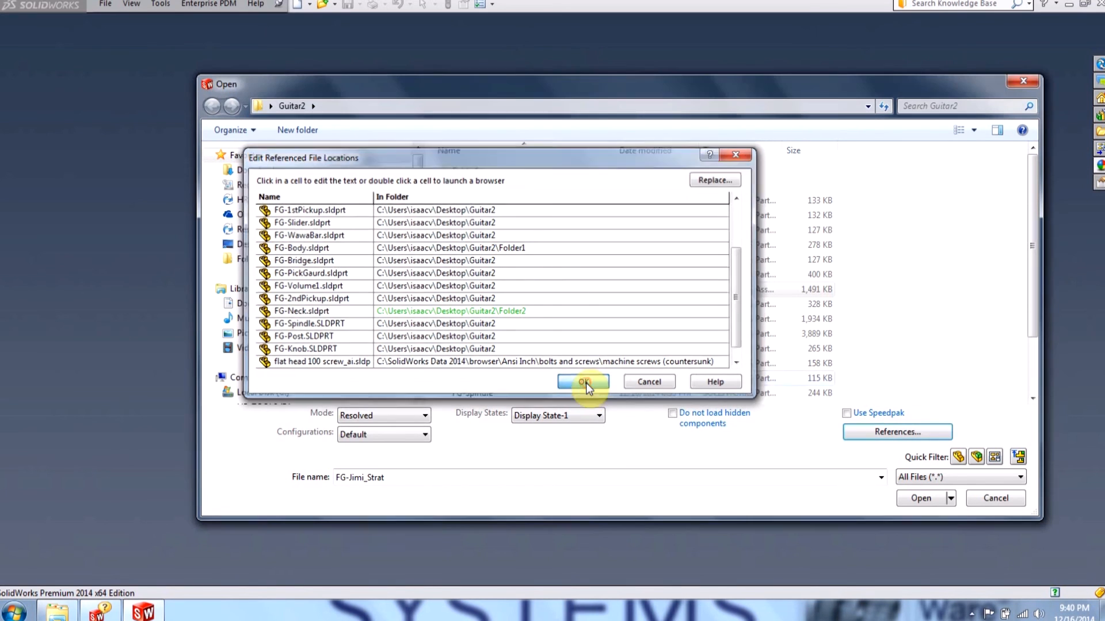
left_click(584, 381)
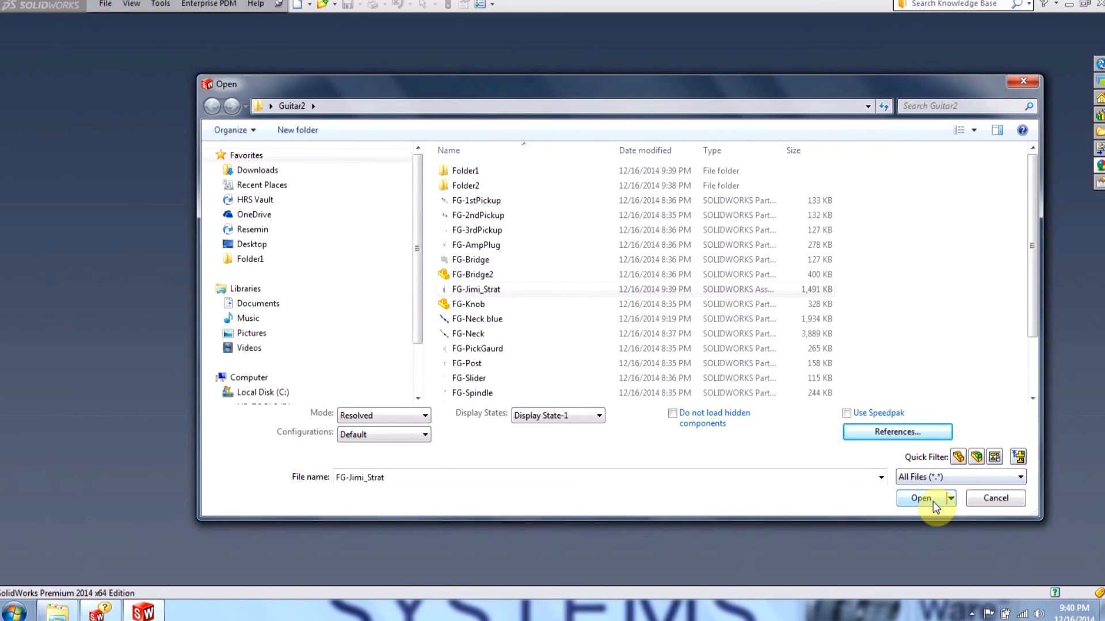
Open FG-Jimi_Strat with the updated references and select the FG-Neck component in the tree
left_click(921, 499)
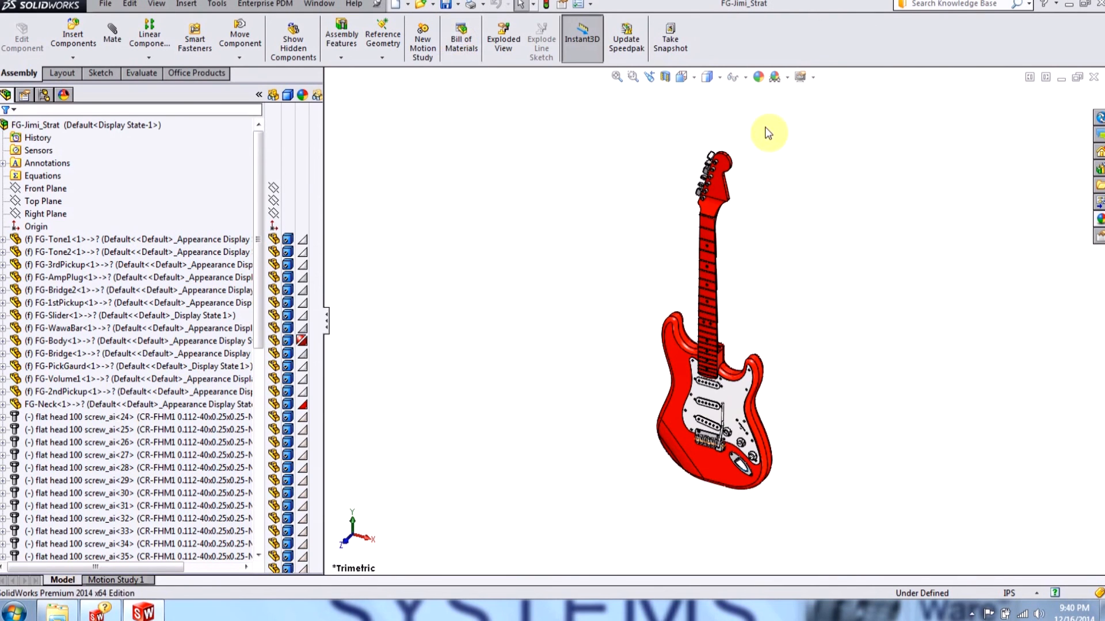
left_click(36, 226)
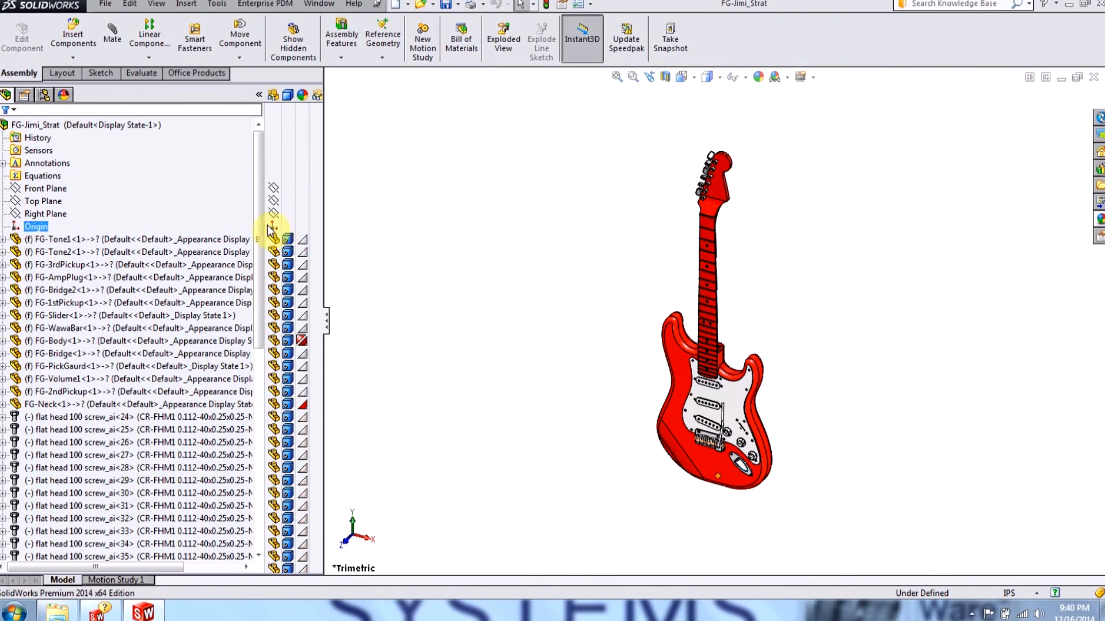
scroll("down", 3)
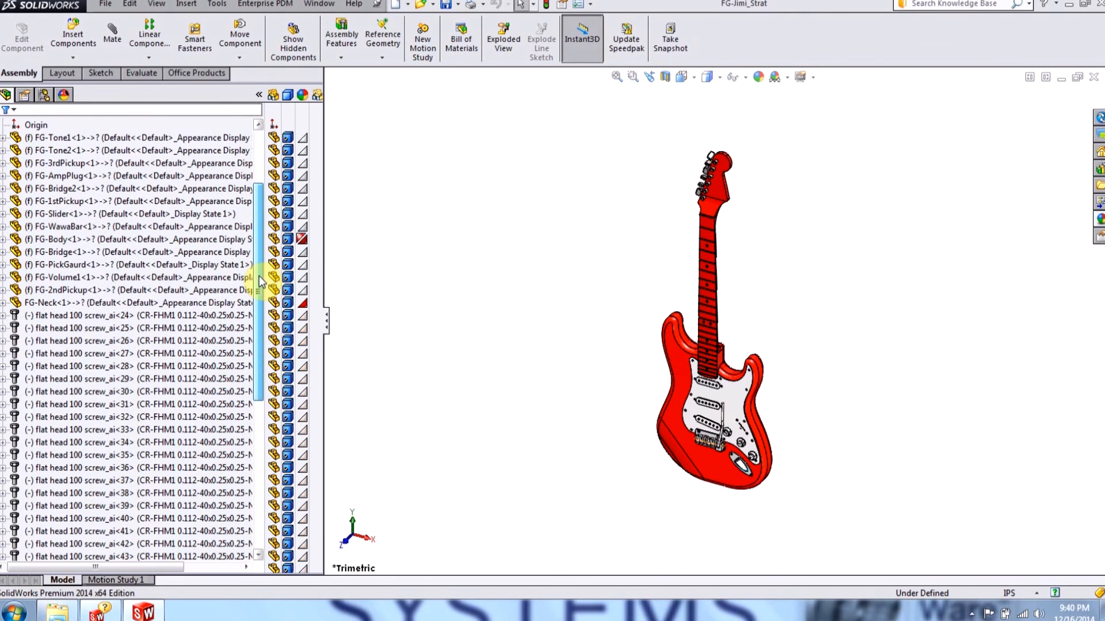
left_click(44, 301)
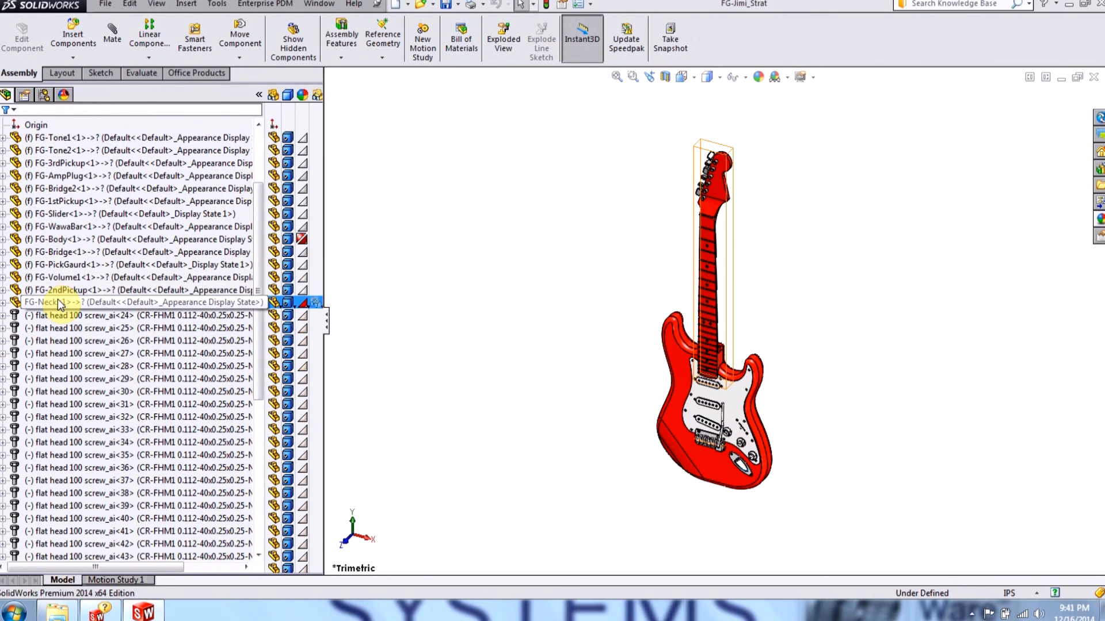
Start Replace Components on FG-Neck and choose the FG-Neck part from the Guitar2 folder as replacement
right_click(44, 318)
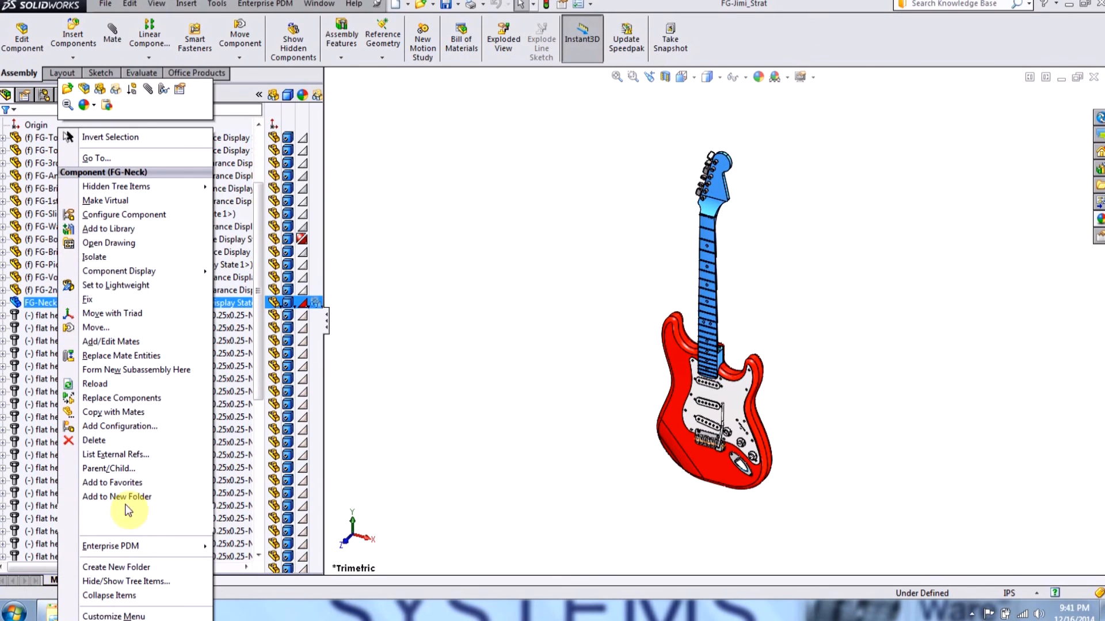
left_click(122, 398)
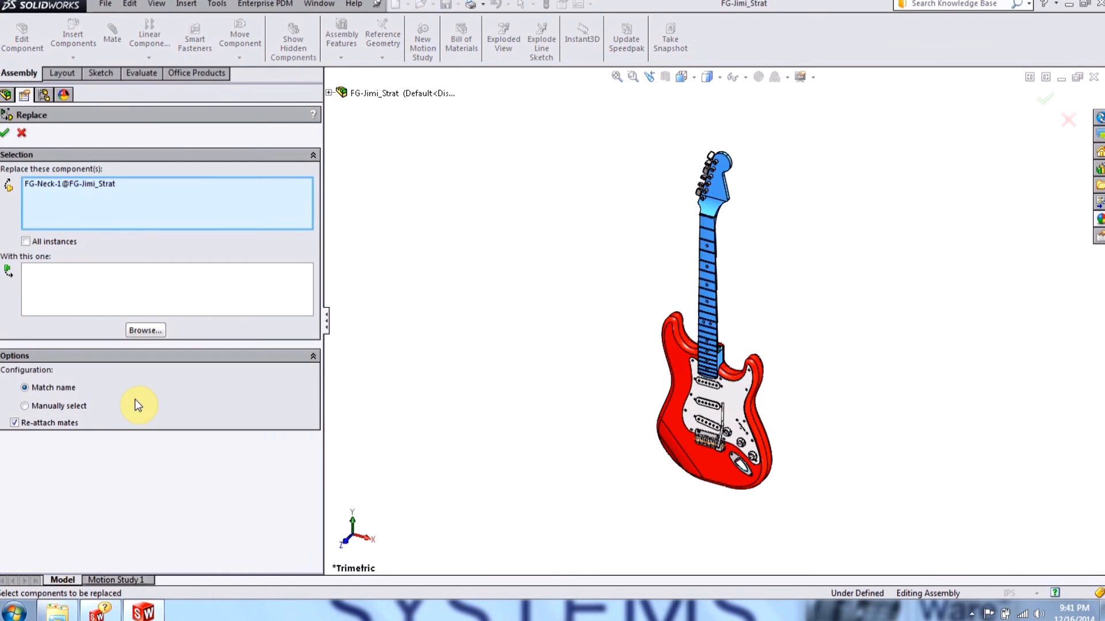
left_click(145, 331)
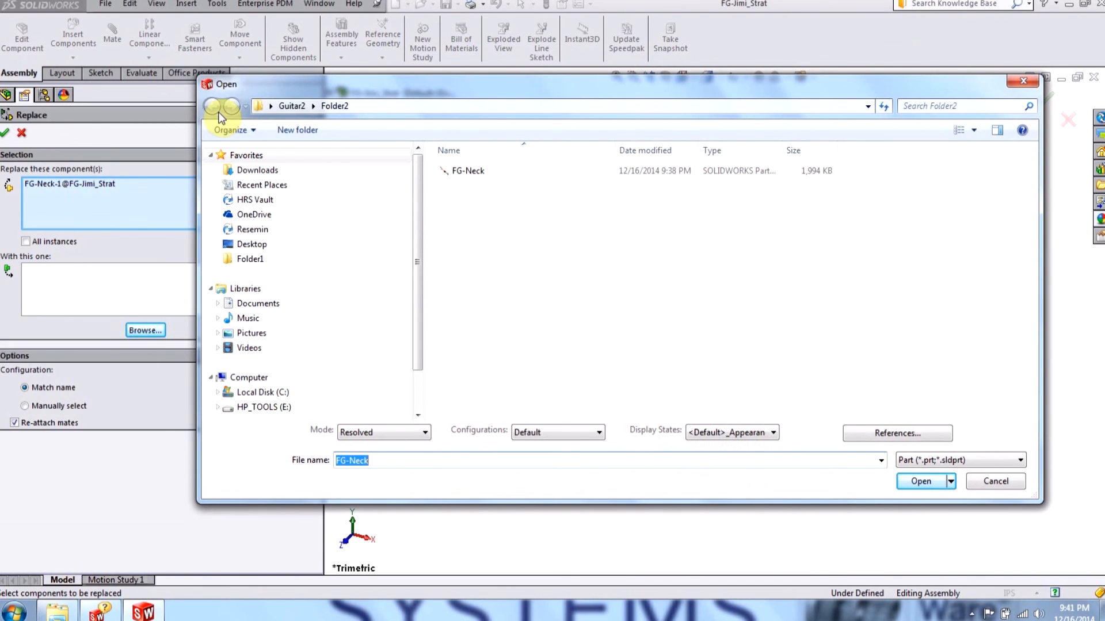
left_click(212, 106)
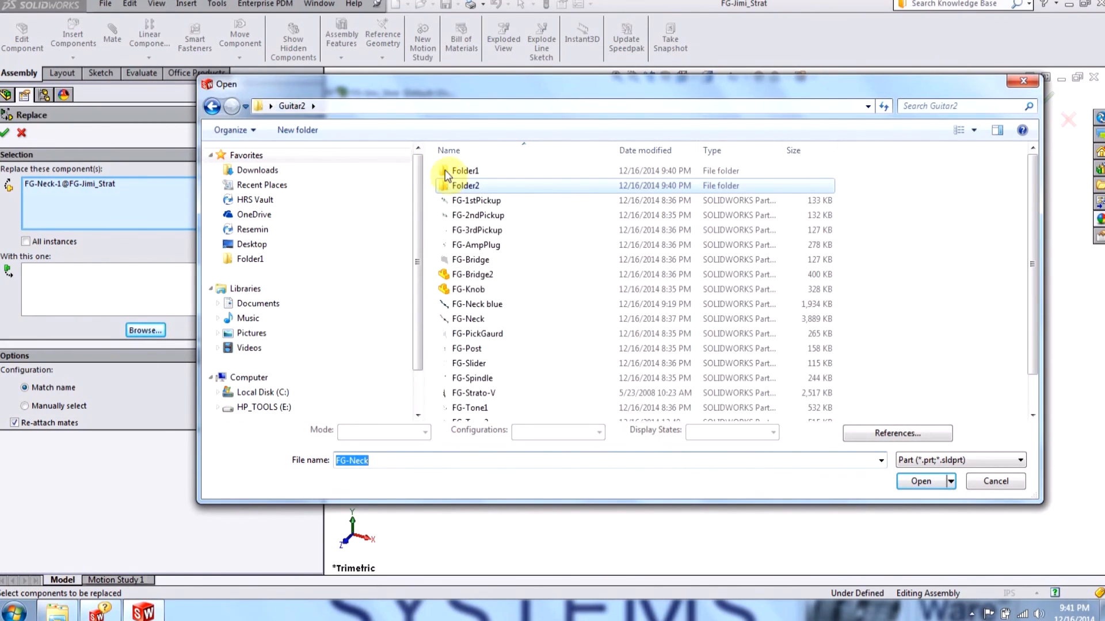
left_click(469, 363)
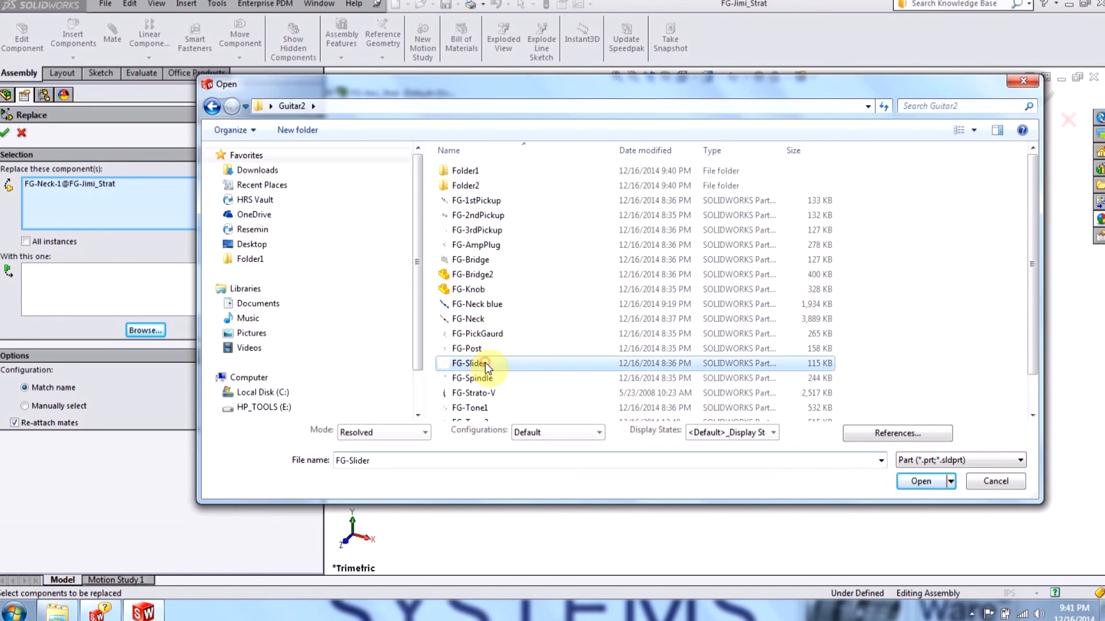
scroll("down", 3)
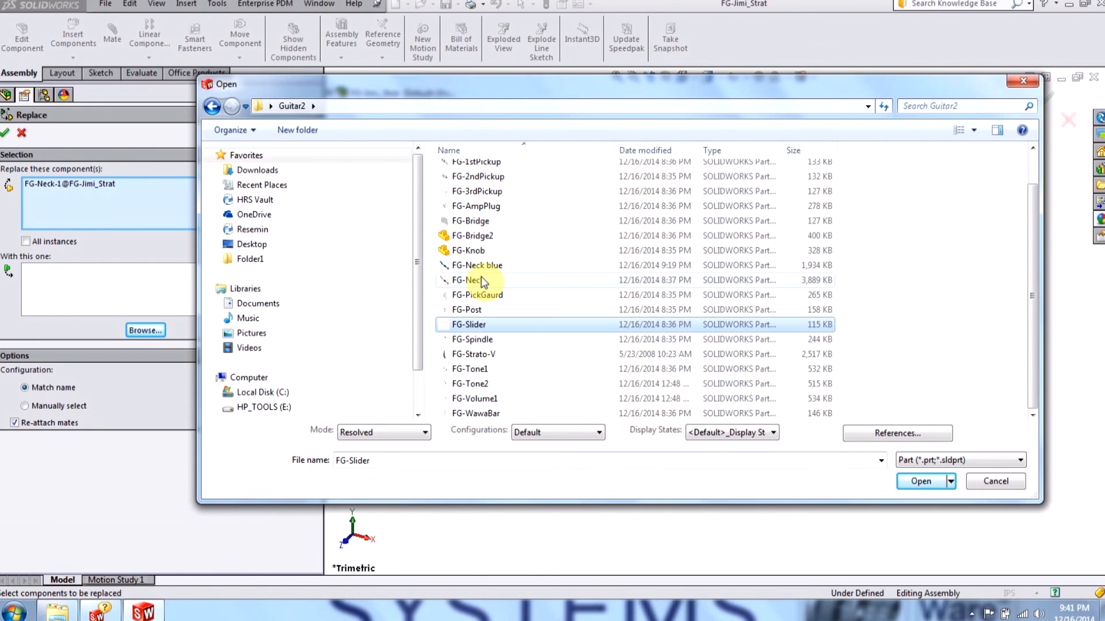
left_click(920, 481)
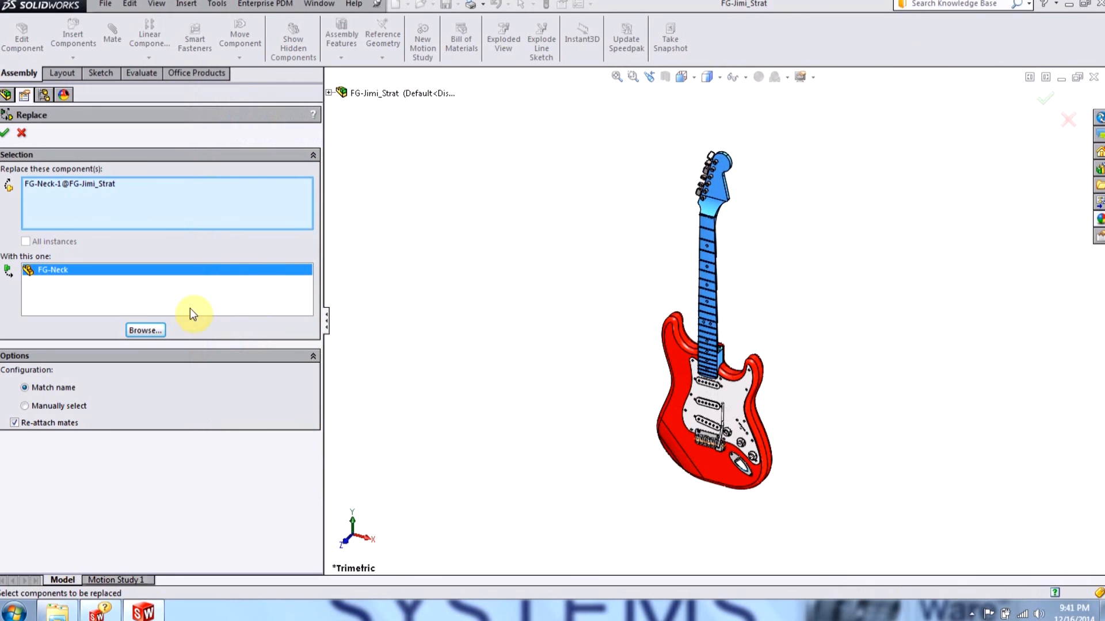
Confirm the replacement so the guitar gets the natural wood FG-Neck from Guitar2
left_click(5, 133)
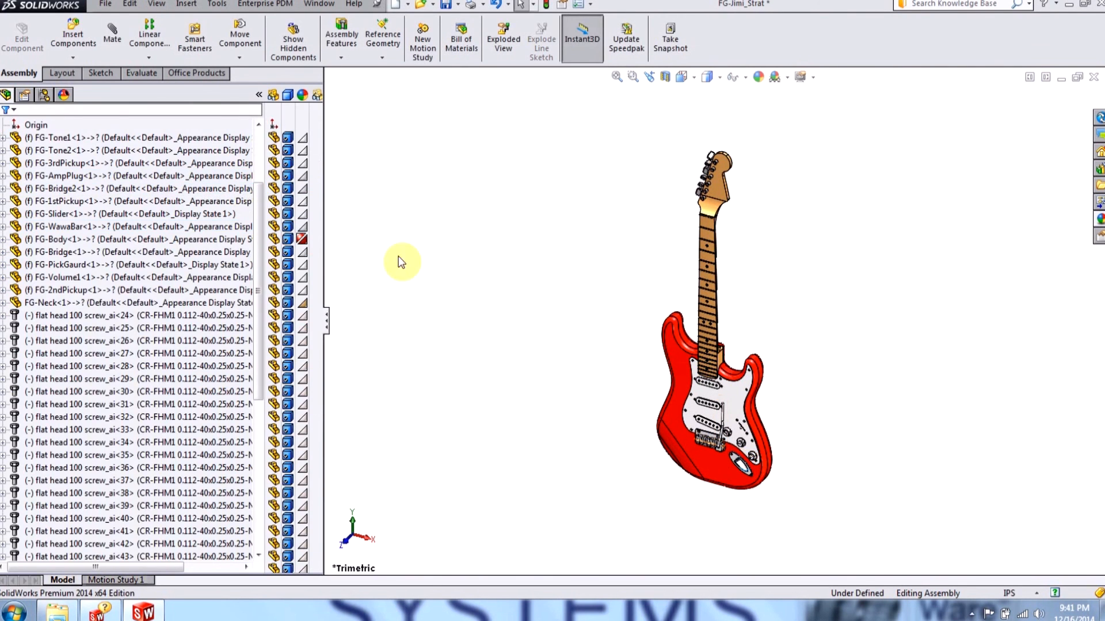
mouse_move(552, 332)
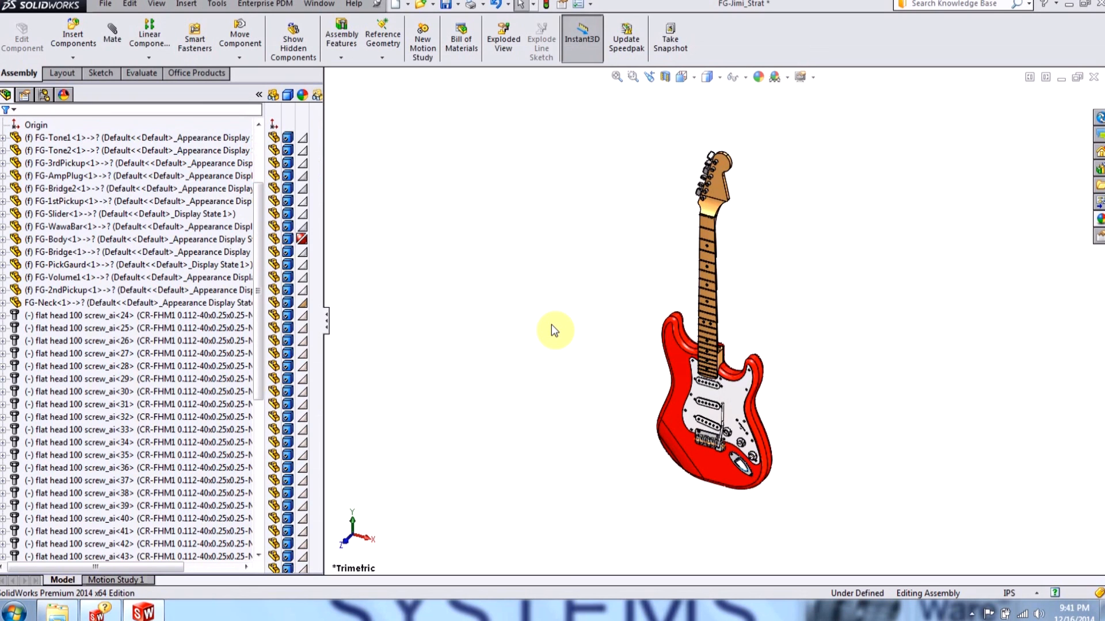